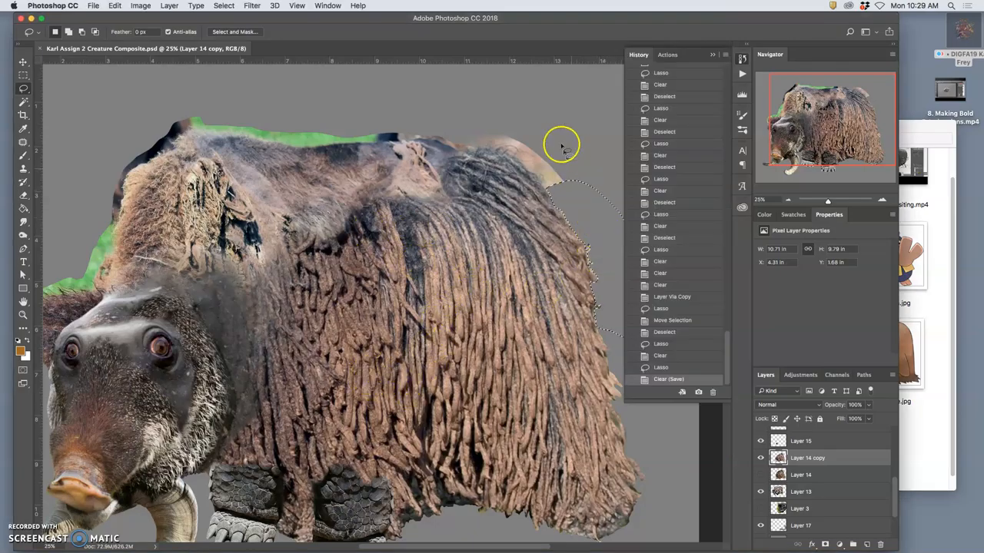
- Lasso the ragged fur and pale hump edge along the back on Layer 14 copy and delete it
left_click_drag(561, 146, 400, 315)
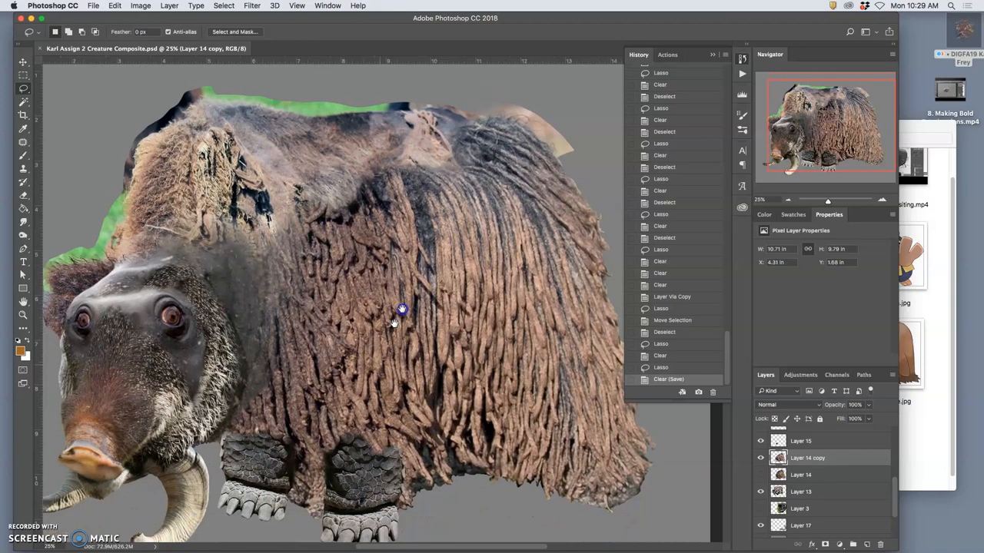
left_click_drag(401, 310, 208, 385)
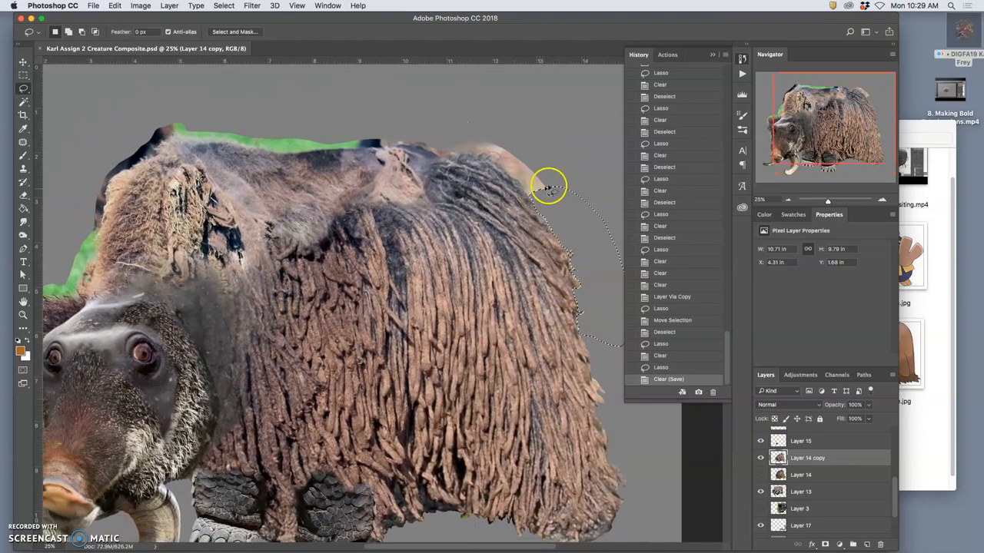
left_click(532, 196)
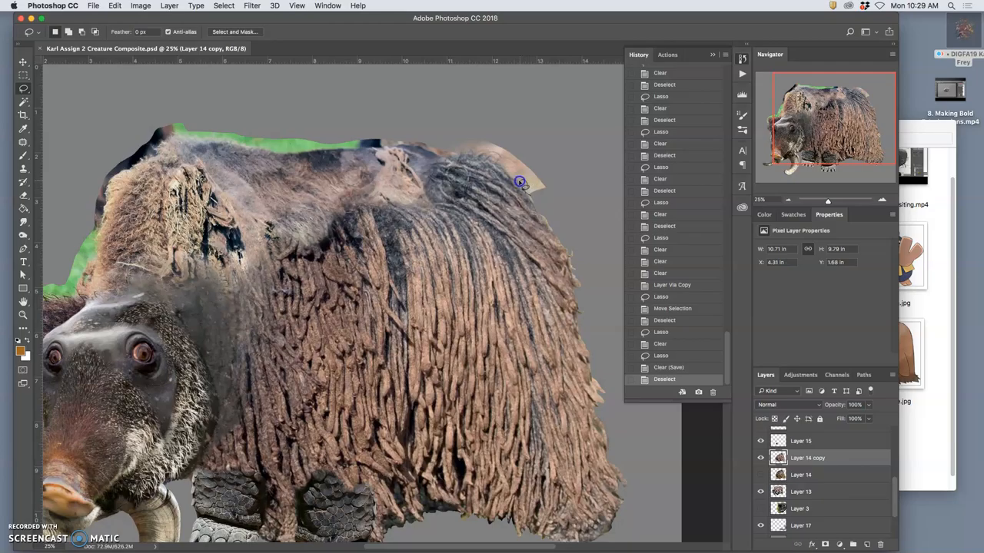
mouse_move(509, 166)
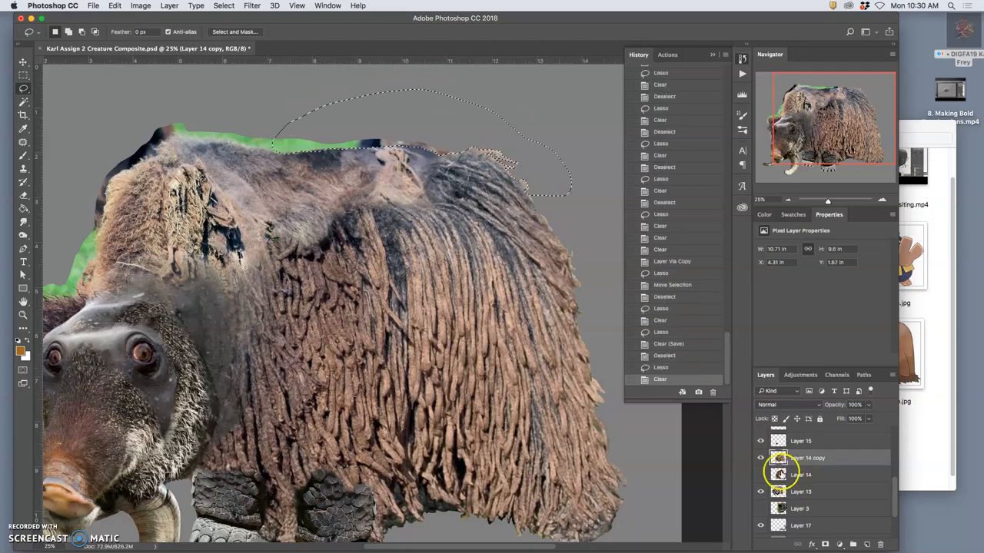
- On Layer 13, lasso and delete leftover fur and green fringe beside the head
left_click(800, 492)
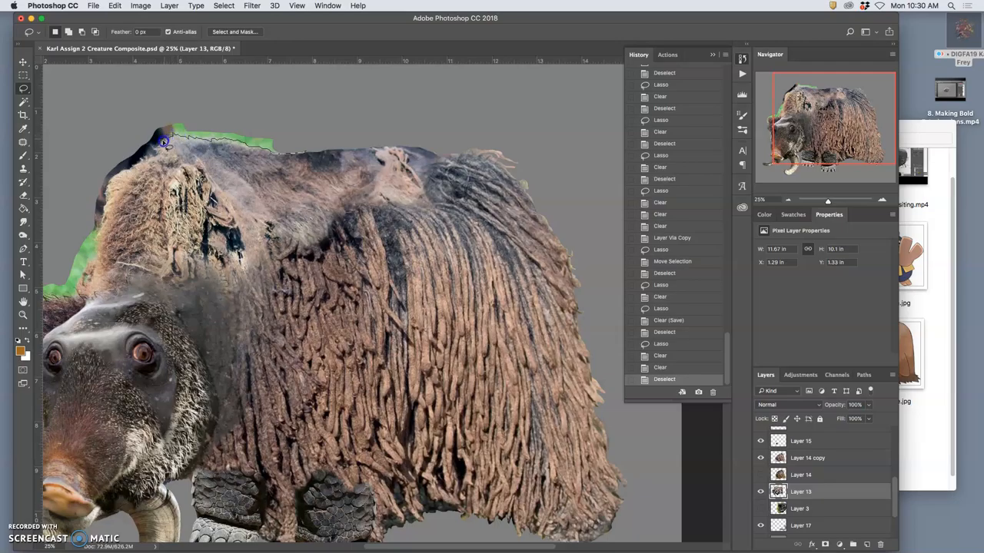
mouse_move(157, 151)
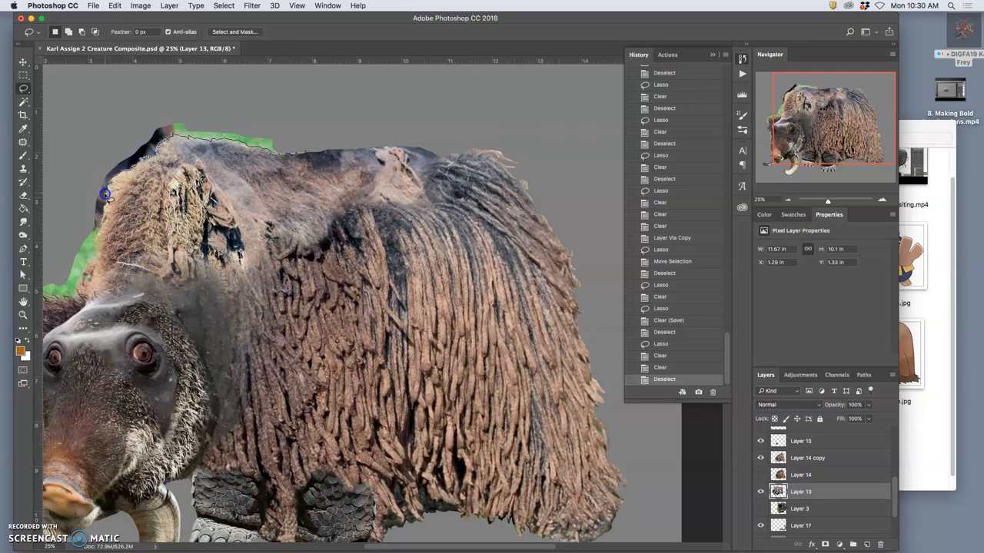
mouse_move(104, 209)
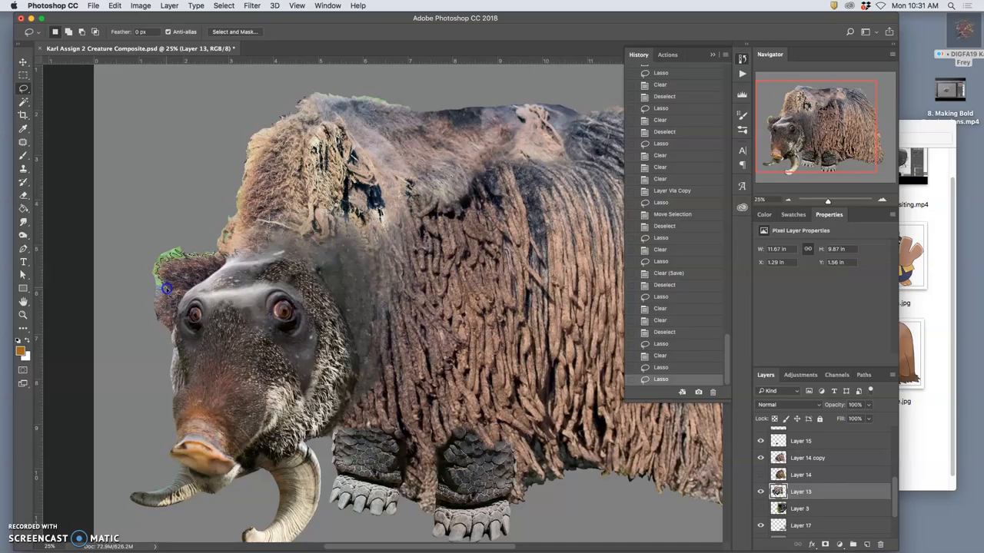
mouse_move(162, 292)
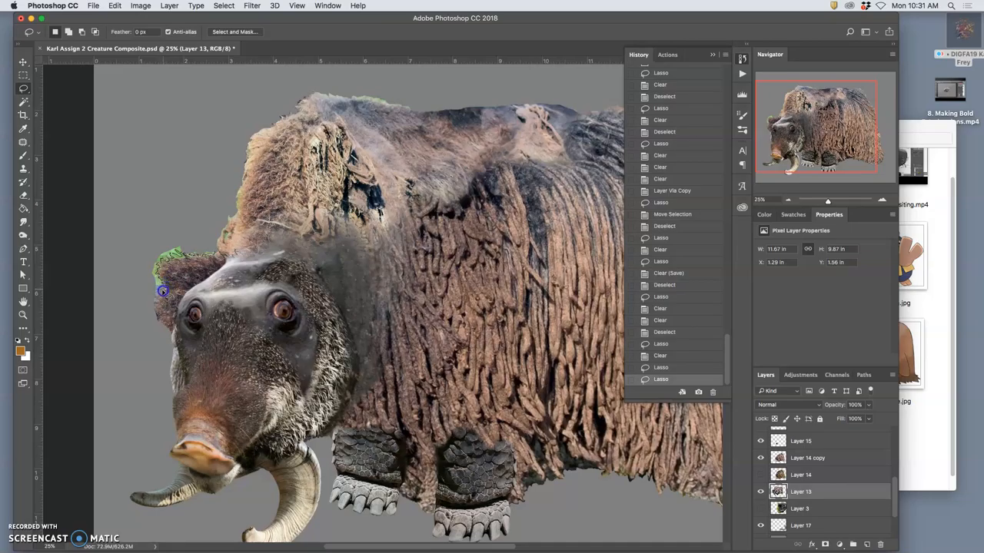
mouse_move(157, 307)
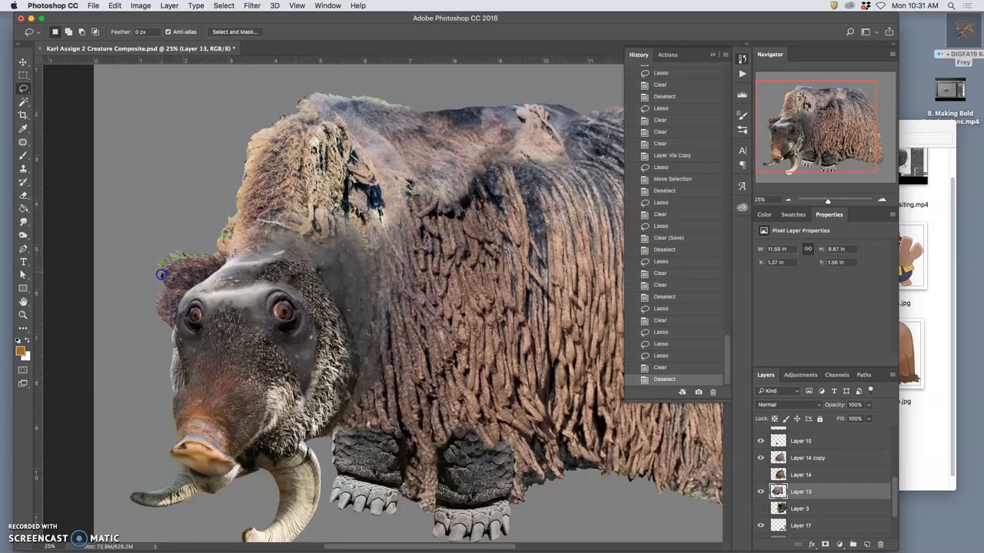
left_click_drag(162, 275, 212, 244)
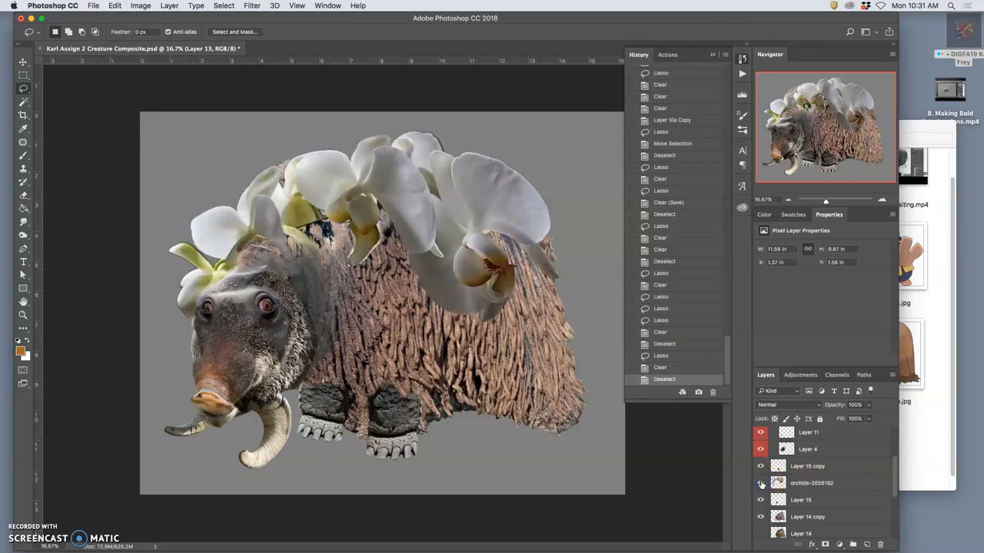
- Hide and re-show the orchid ridge layer to compare the creature with and without it
left_click(759, 483)
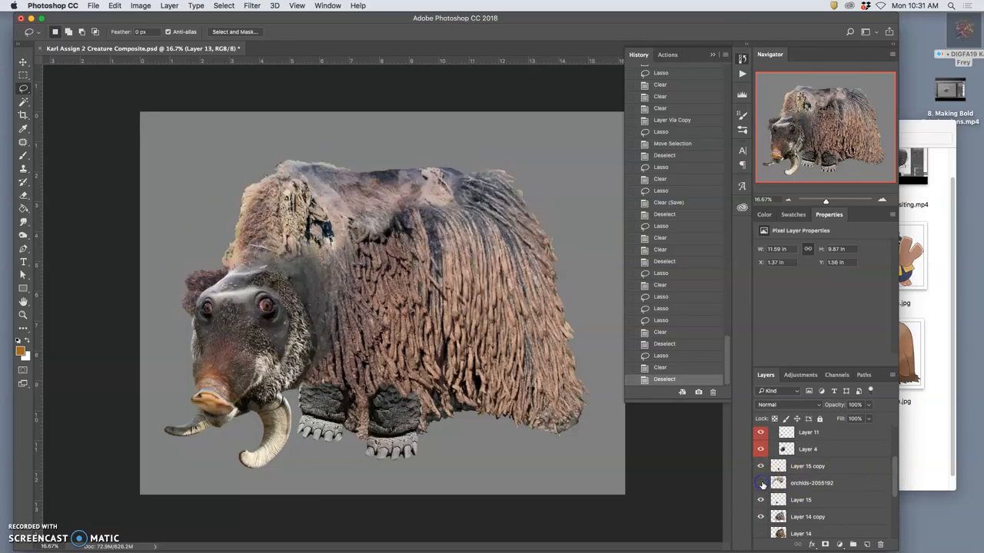
left_click(759, 483)
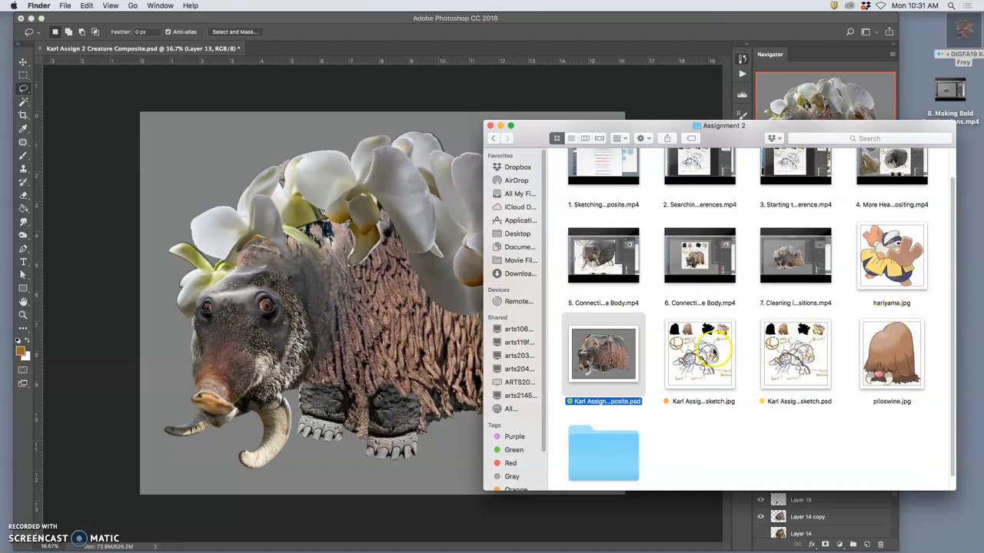
- View the orchid/bison/boar/walrus/seal concept sketch in Preview, then return to the composite
left_click(700, 354)
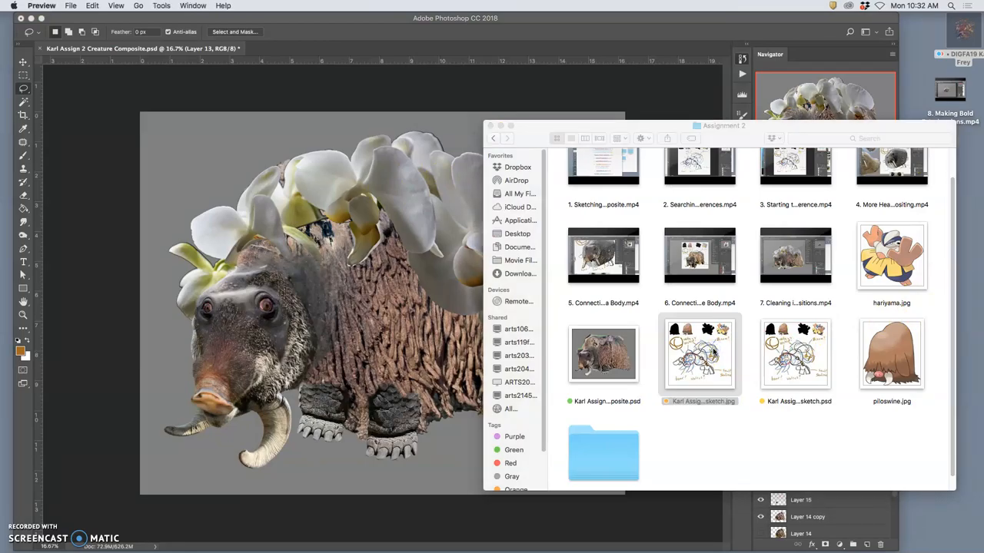
double_click(698, 353)
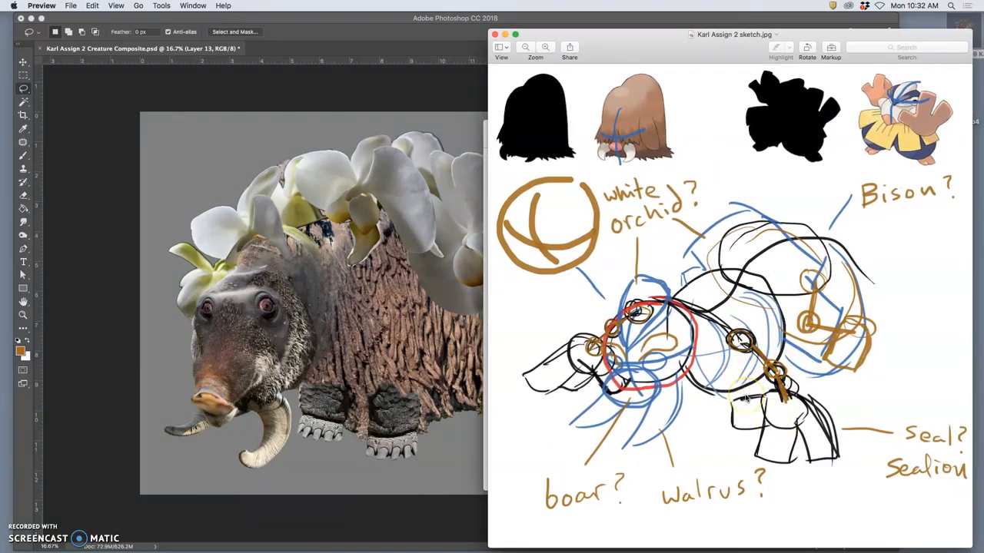
mouse_move(747, 398)
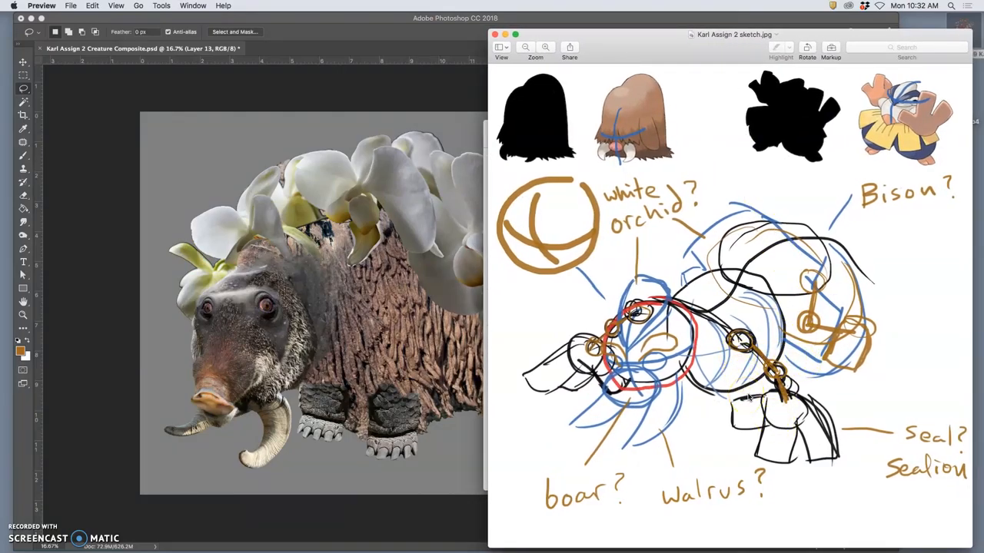
left_click(630, 342)
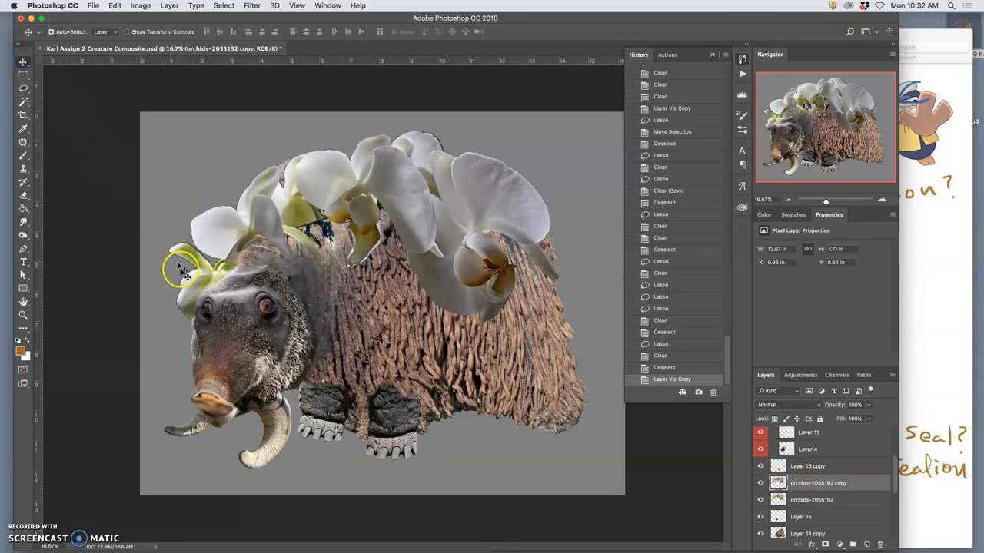
- Move the orchid copy over the head and warp it to follow the crown's curve
left_click_drag(184, 269, 223, 276)
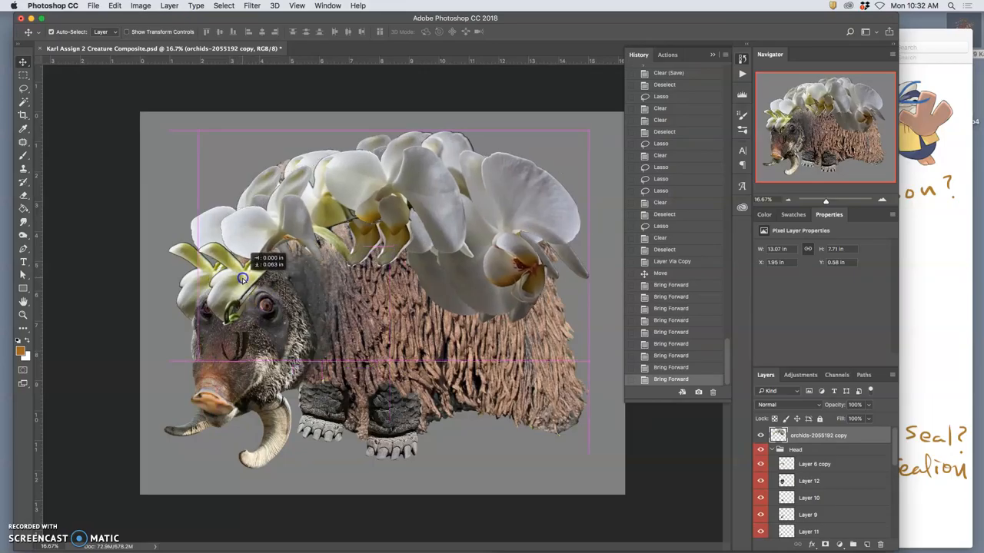
left_click_drag(243, 280, 369, 315)
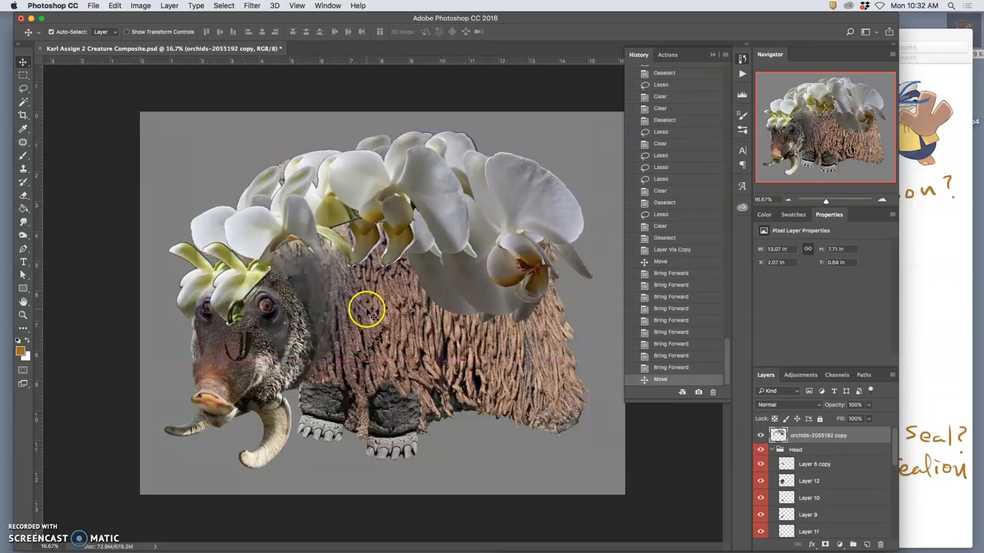
right_click(367, 313)
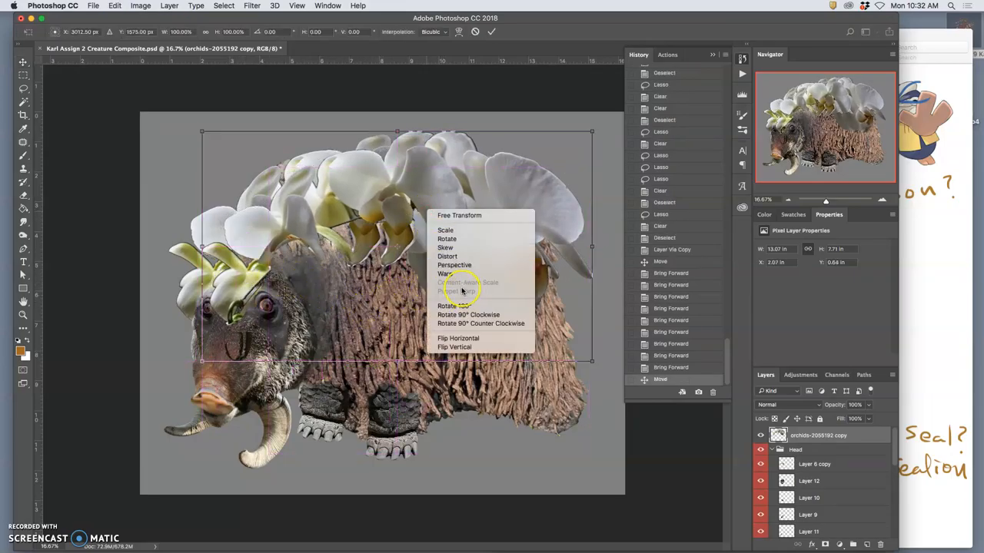
left_click(446, 274)
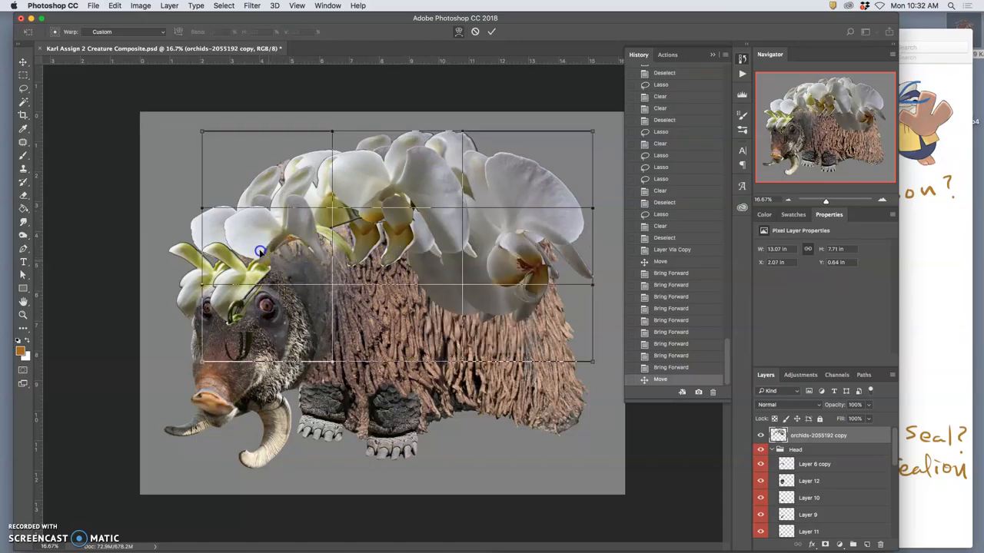
left_click_drag(260, 252, 237, 294)
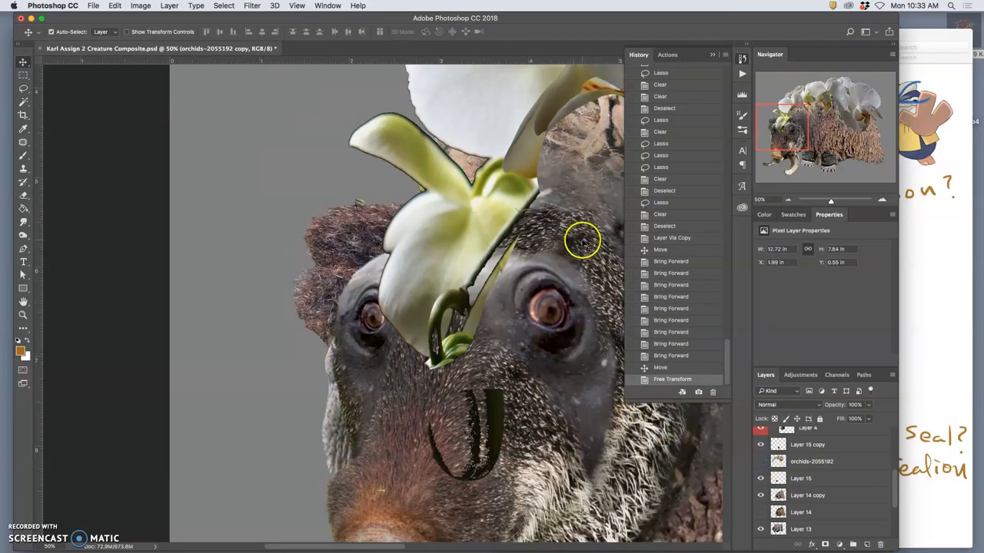
- Select the stray orchid stems on the face with Magic Wand, Select and Mask and Lasso, and delete them
left_click(23, 105)
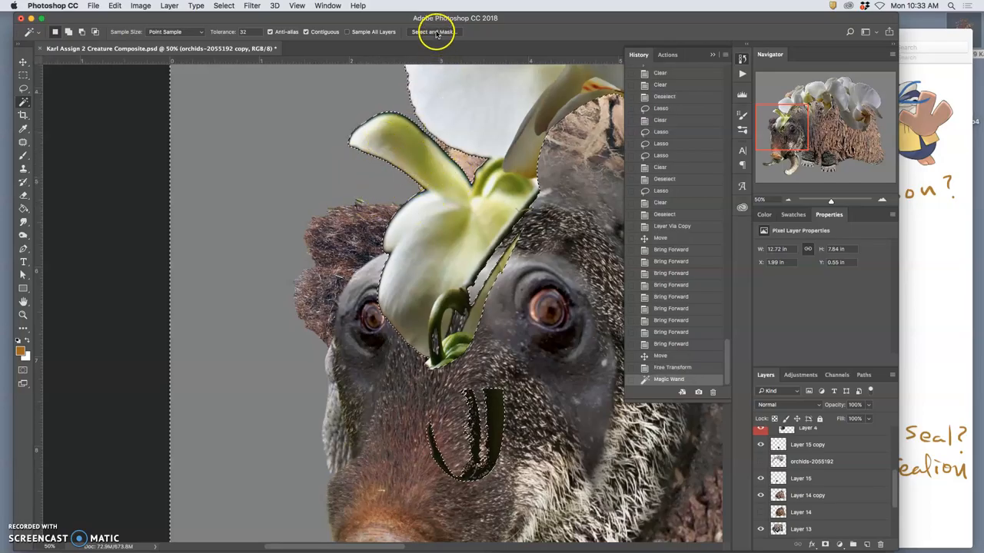
left_click(434, 31)
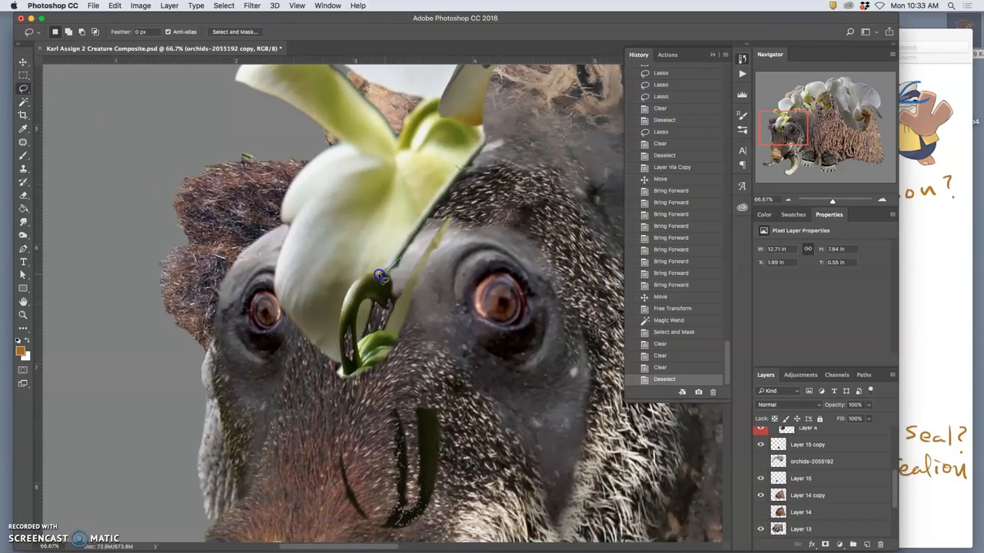
left_click_drag(382, 276, 361, 341)
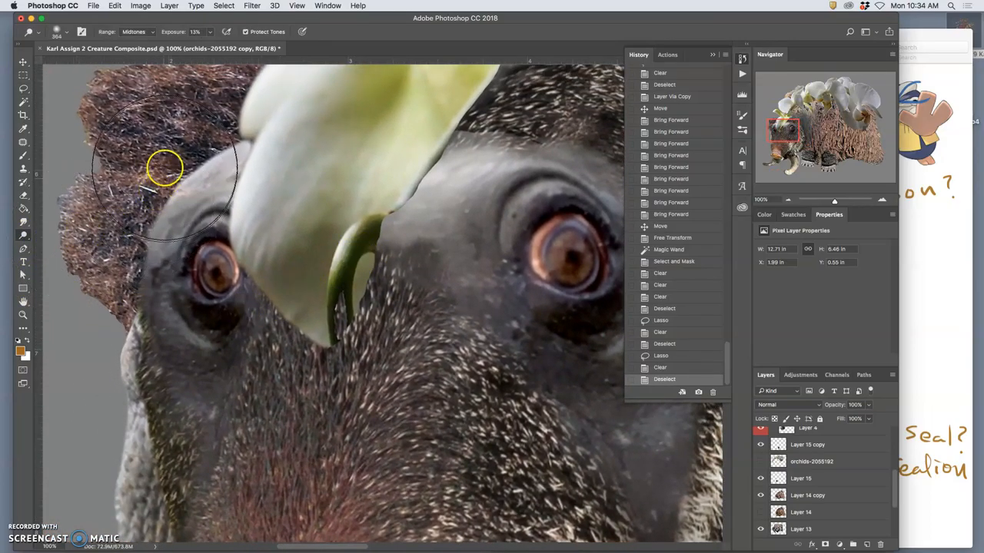
- Dodge above the left eye, desaturate the green stem with the Sponge, then burn it darker beside the face
left_click(60, 30)
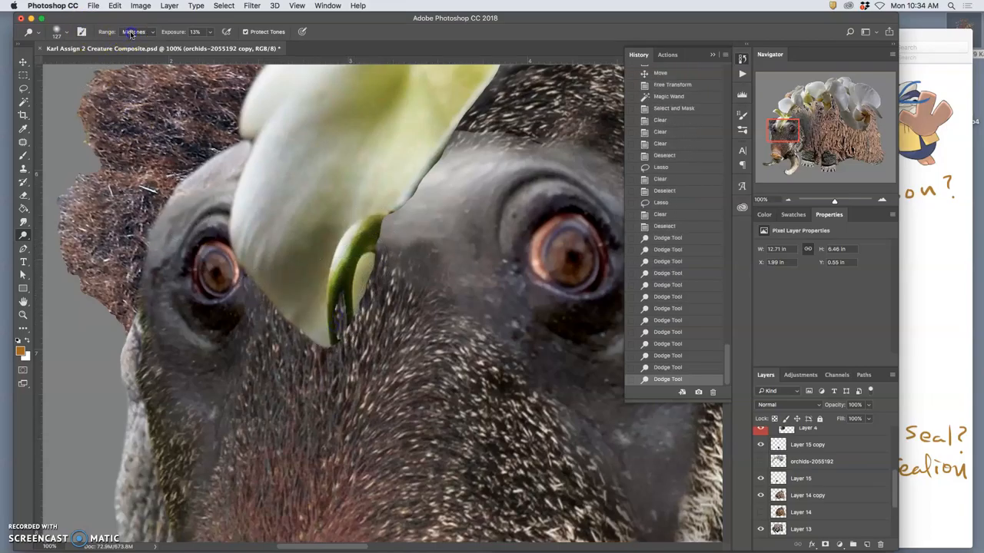
left_click(137, 31)
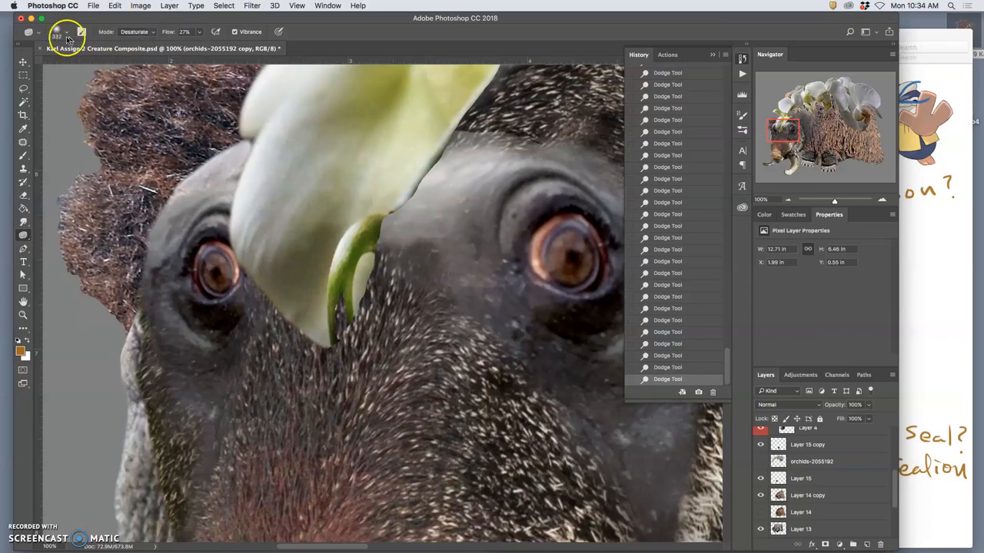
left_click(55, 31)
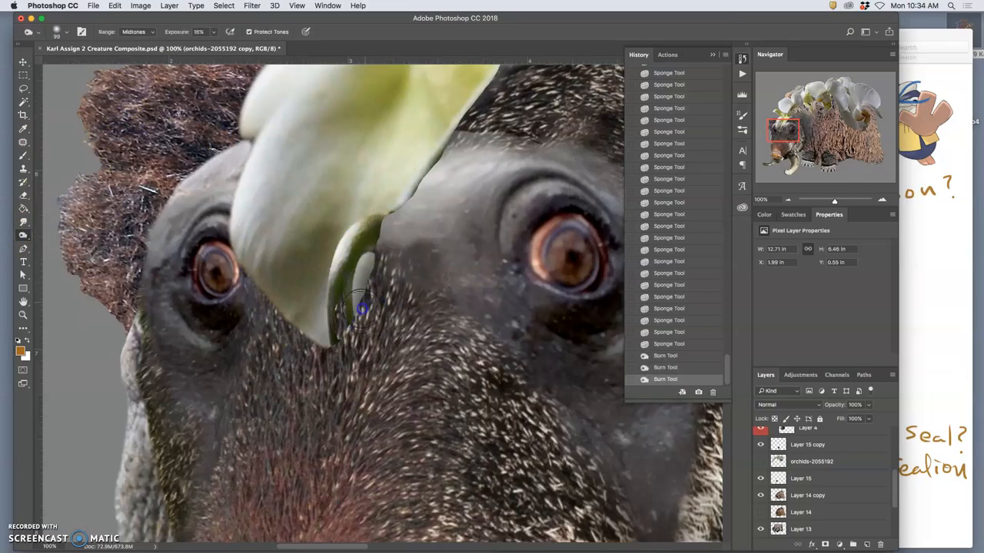
left_click_drag(361, 310, 480, 91)
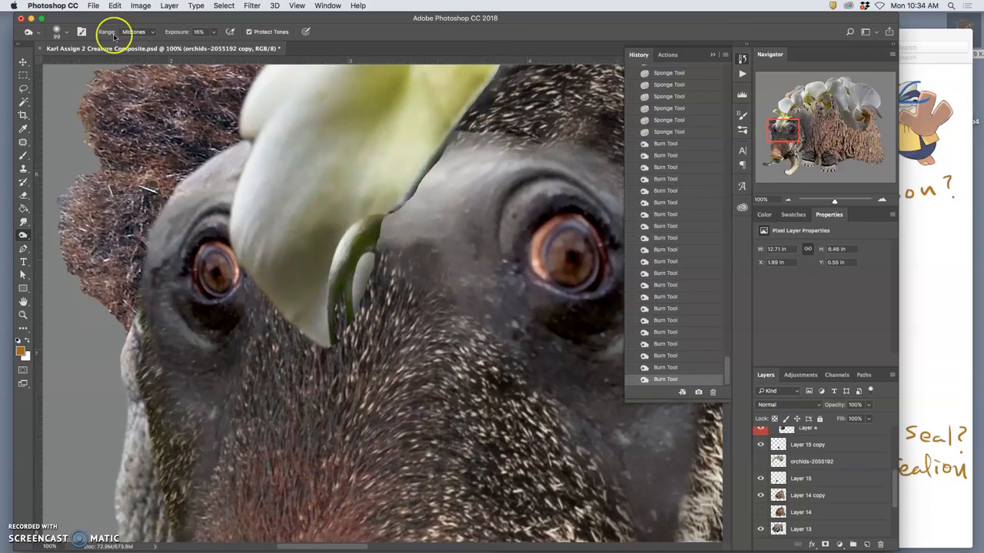
left_click(135, 31)
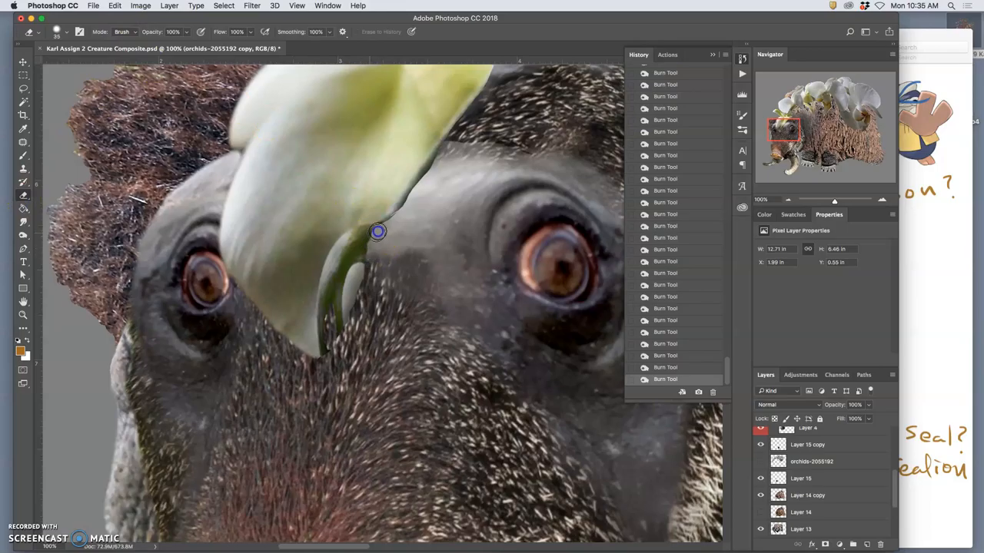
mouse_move(381, 227)
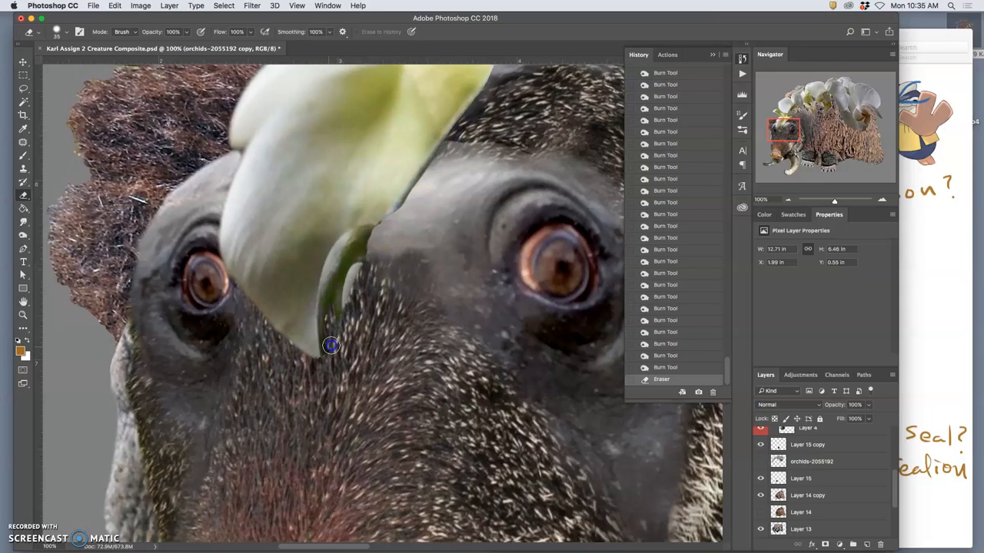
- Erase the green stem remnants above the snout, between the eyes and on the forehead
left_click_drag(331, 346, 372, 252)
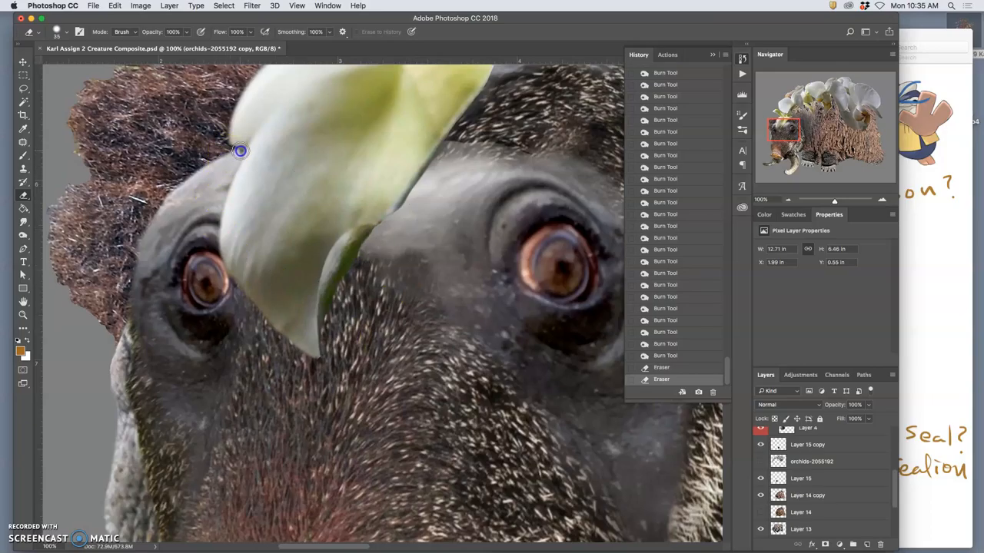
mouse_move(243, 149)
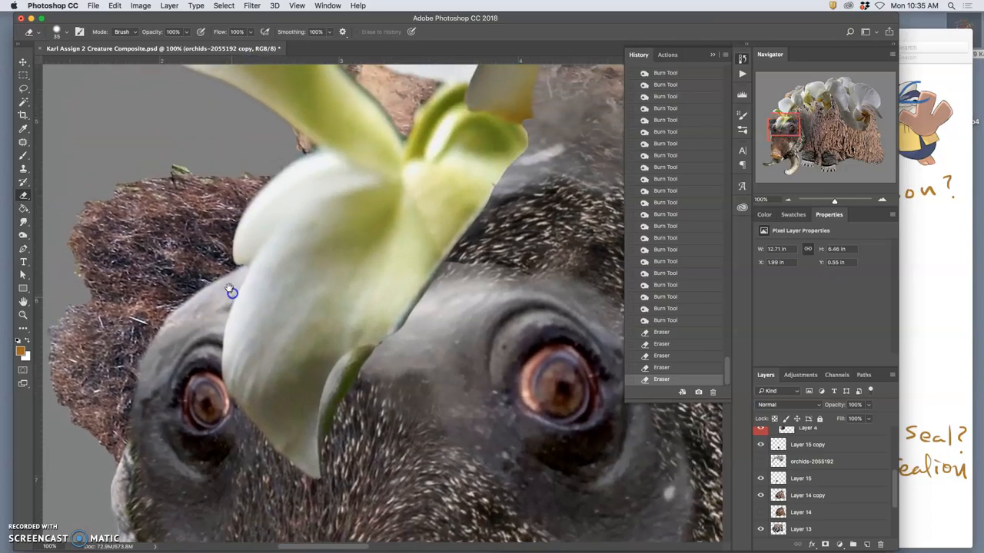
left_click_drag(231, 290, 286, 162)
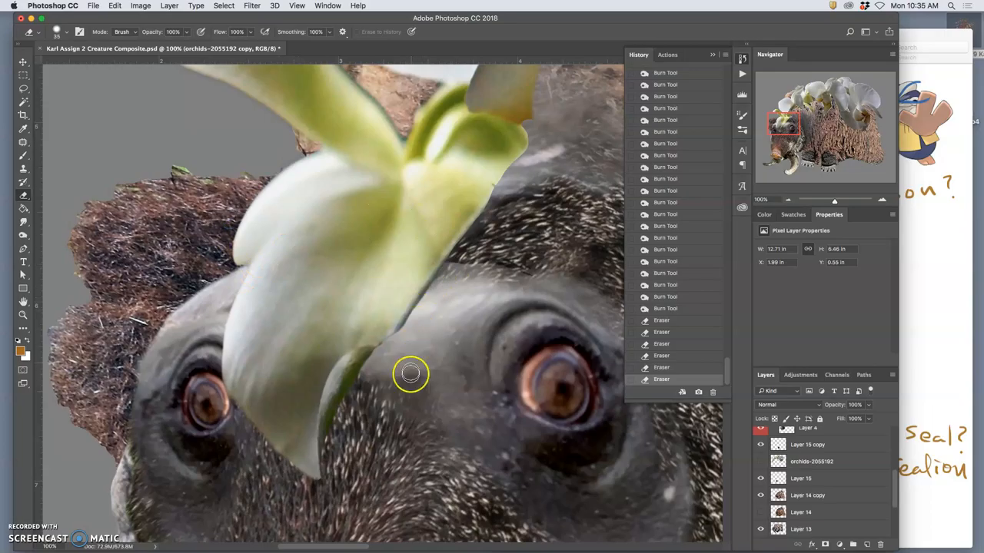
mouse_move(418, 314)
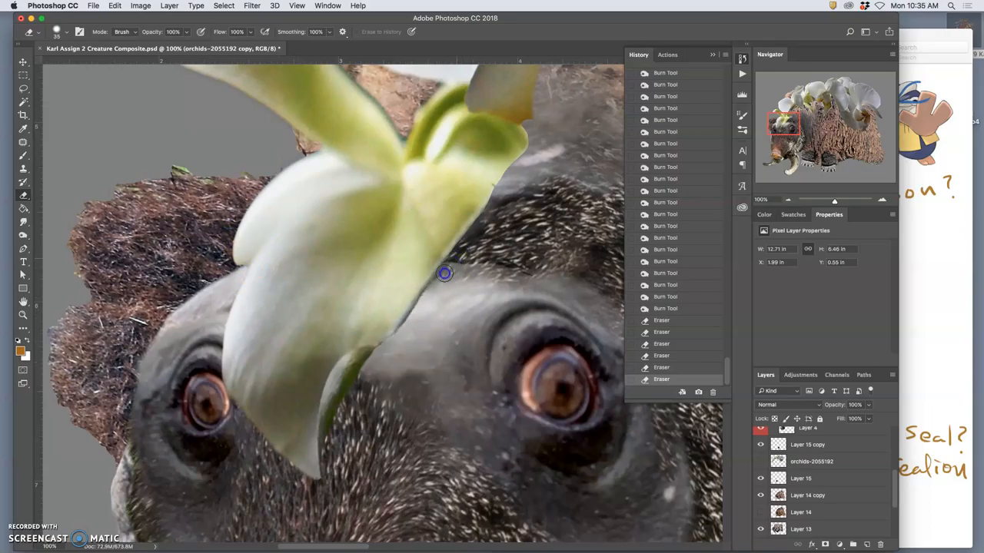
left_click_drag(444, 274, 381, 352)
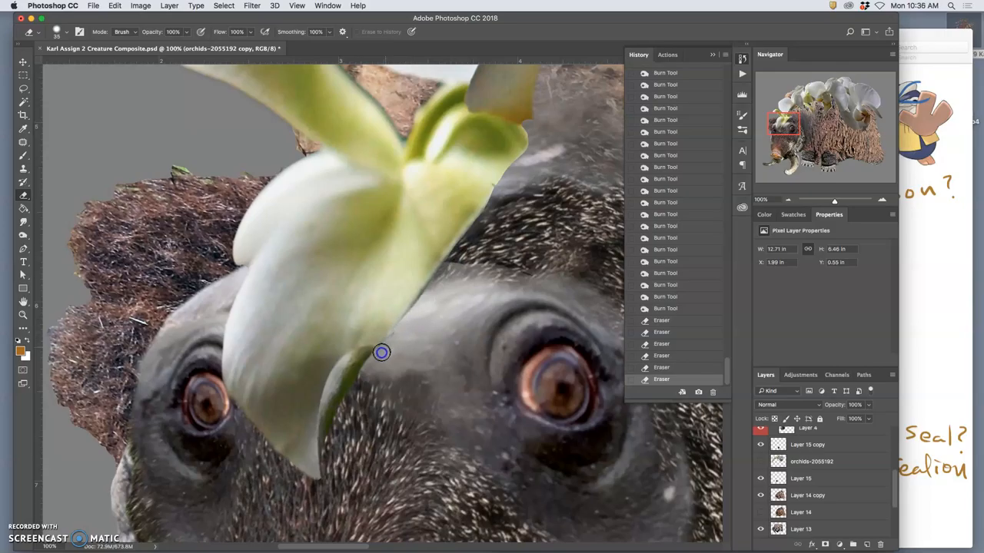
left_click_drag(381, 352, 313, 490)
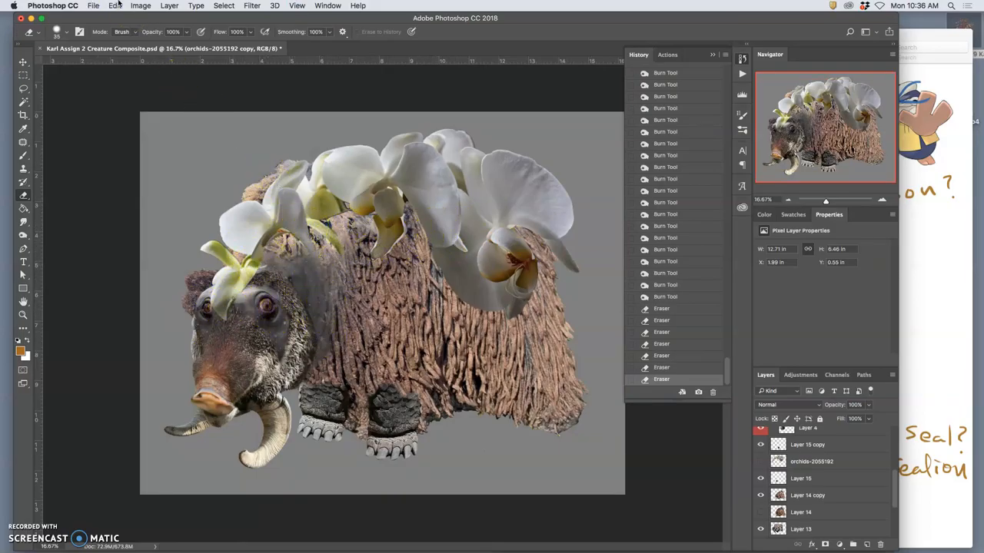
- Apply Levels to the orchid layer with midtone input 0.77 and output white kept at 255
left_click(142, 6)
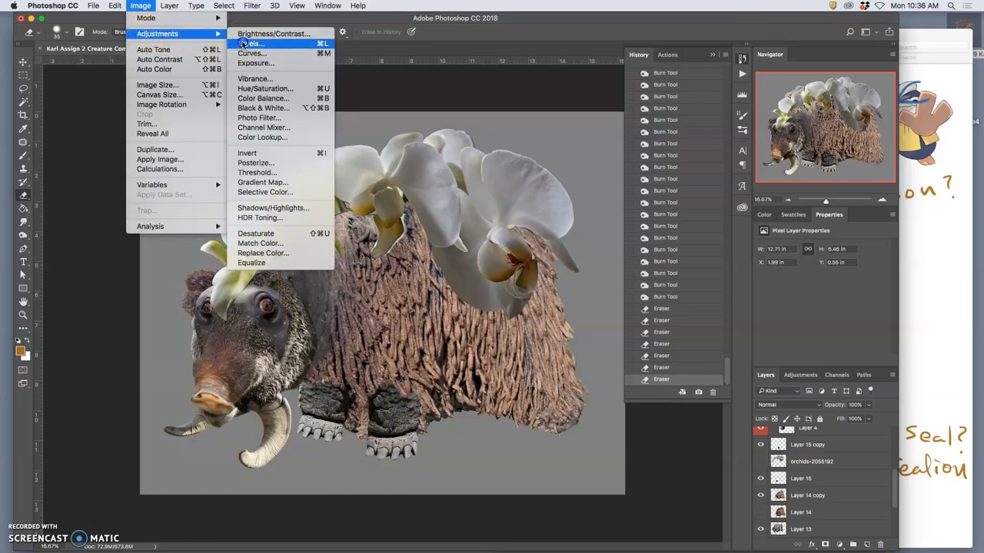
left_click(253, 43)
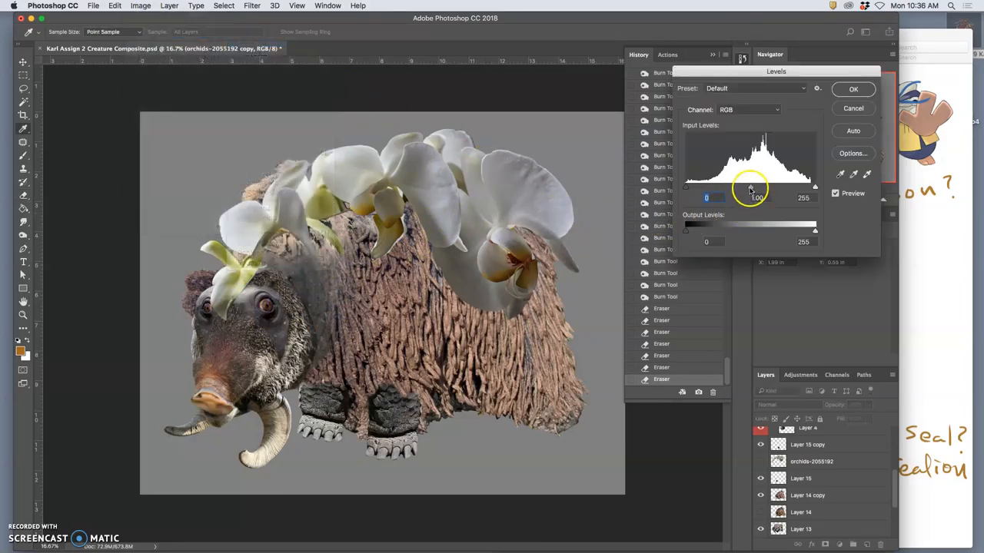
left_click_drag(750, 187, 762, 187)
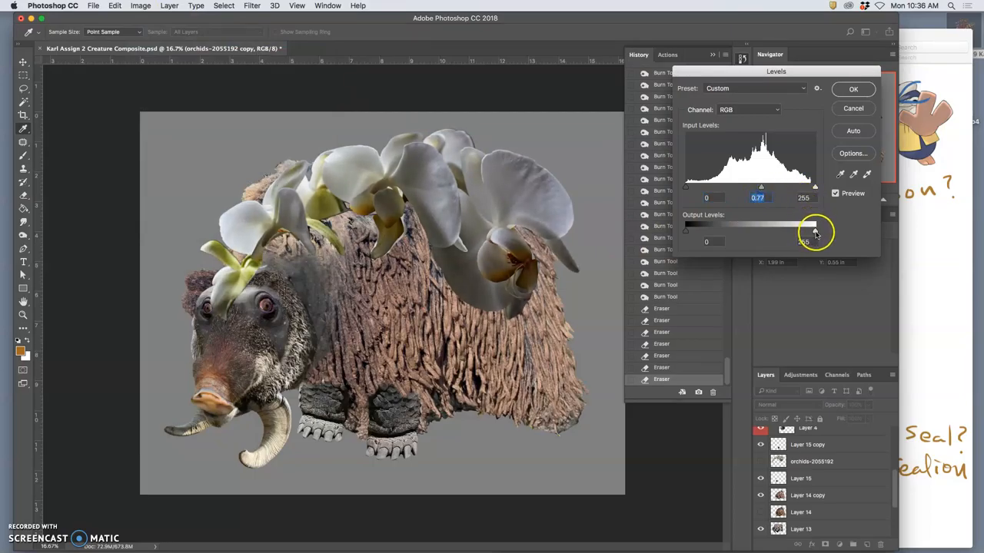
left_click_drag(814, 230, 814, 230)
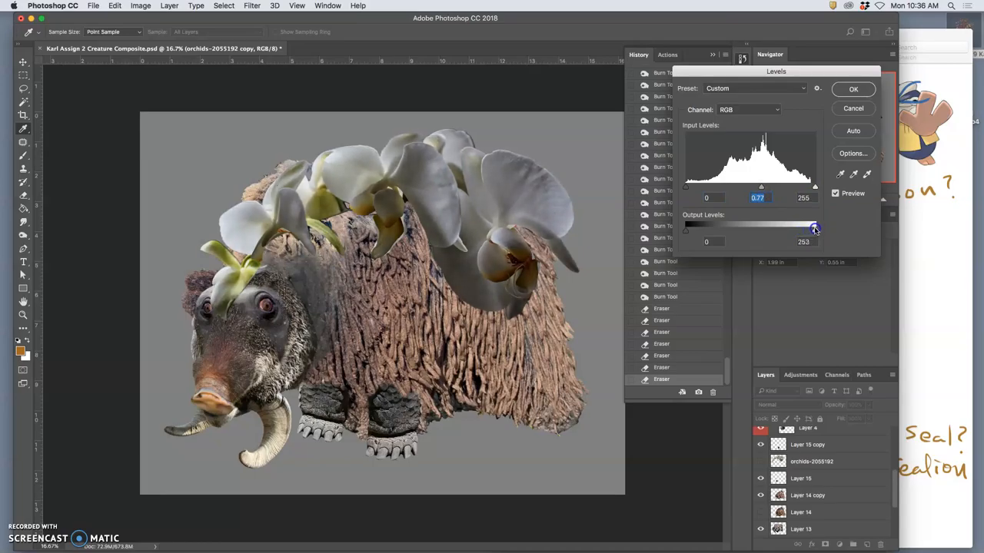
left_click_drag(815, 228, 812, 228)
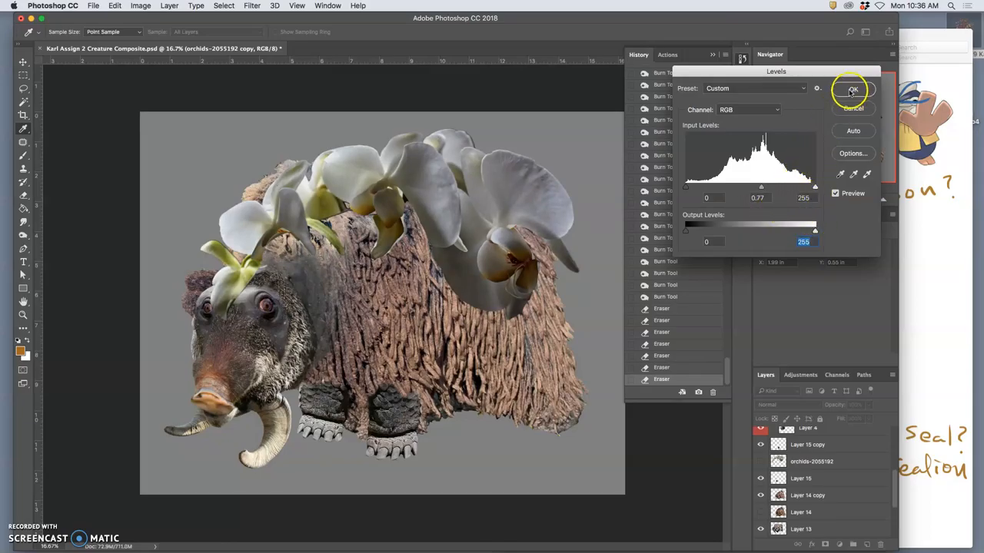
left_click(852, 89)
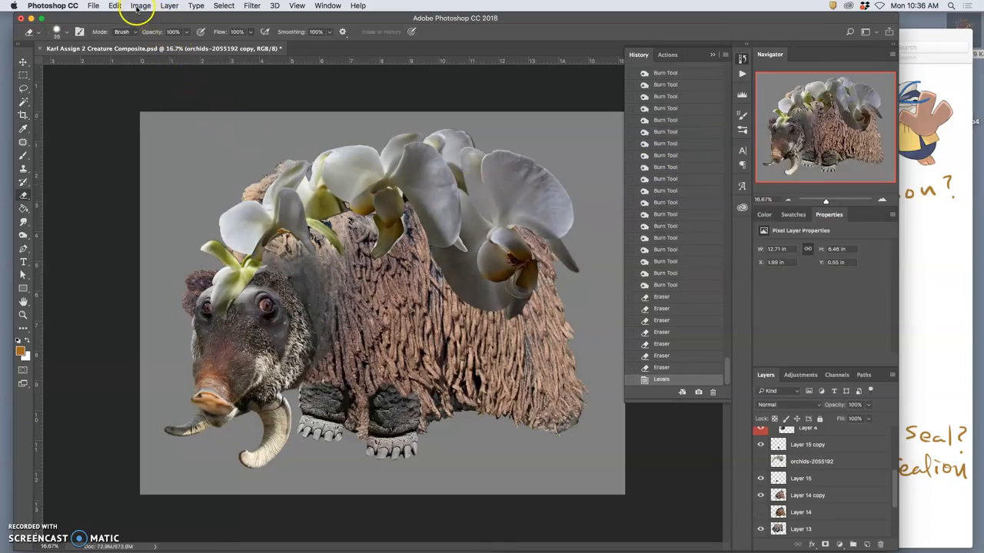
mouse_move(440, 170)
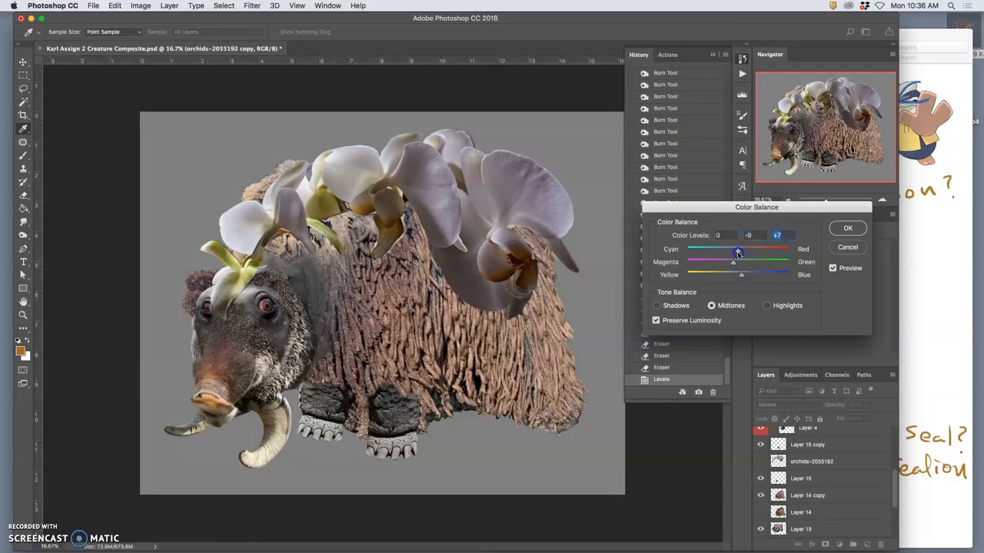
- In Color Balance, nudge the orchid midtones and tint the highlights along yellow–blue and toward cyan
left_click_drag(732, 261, 736, 265)
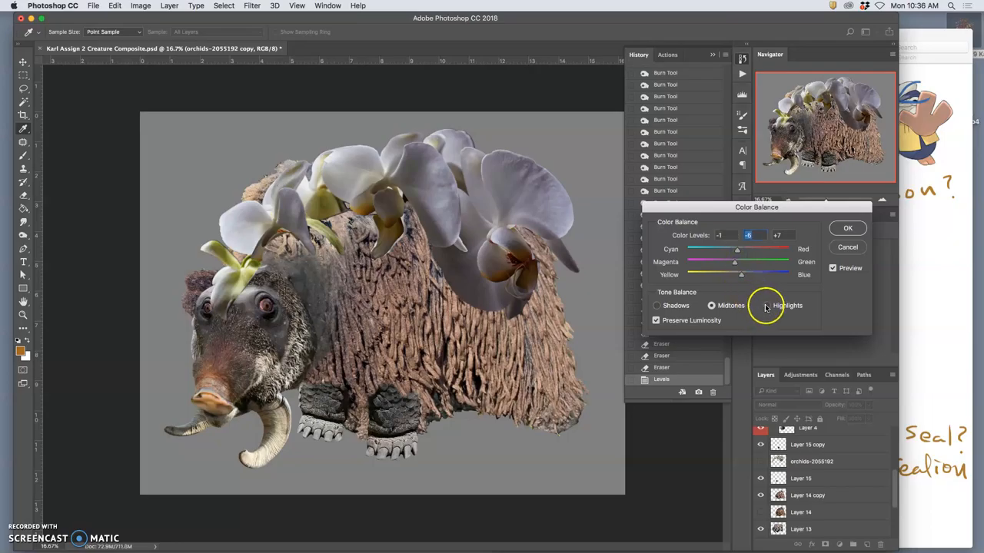
left_click(766, 304)
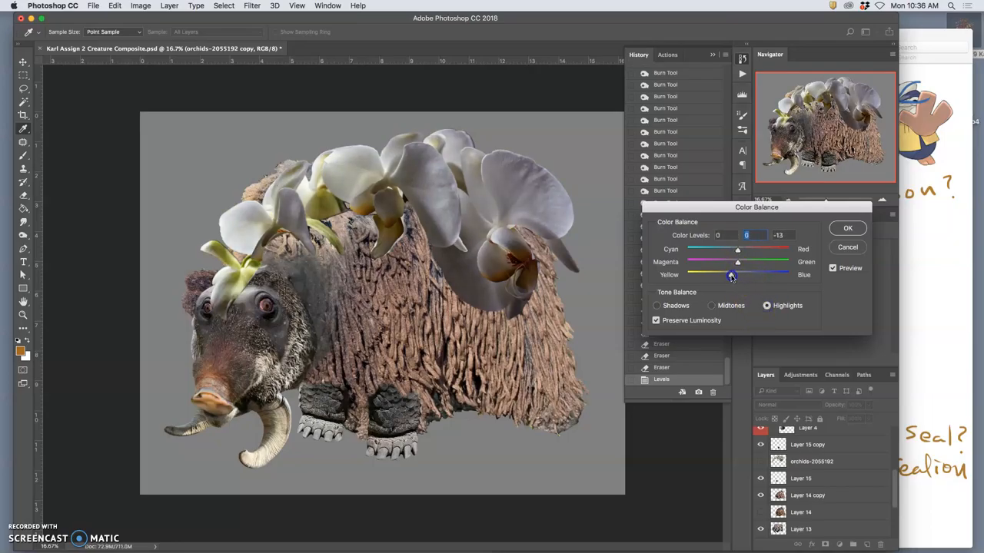
left_click_drag(732, 275, 738, 275)
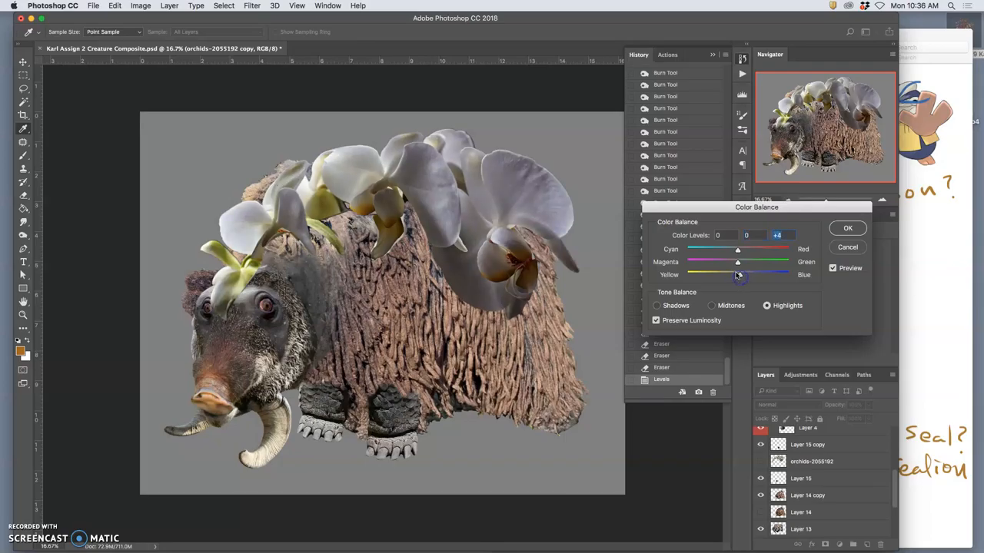
left_click_drag(738, 249, 735, 249)
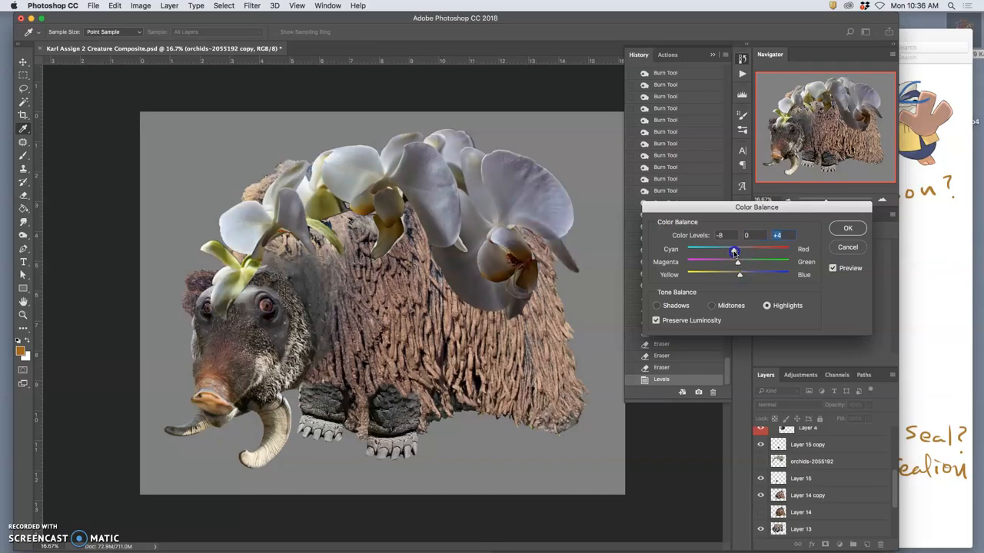
- Shift the orchid shadows toward red and slightly magenta, adjust yellow–blue, and apply the balance
left_click(658, 304)
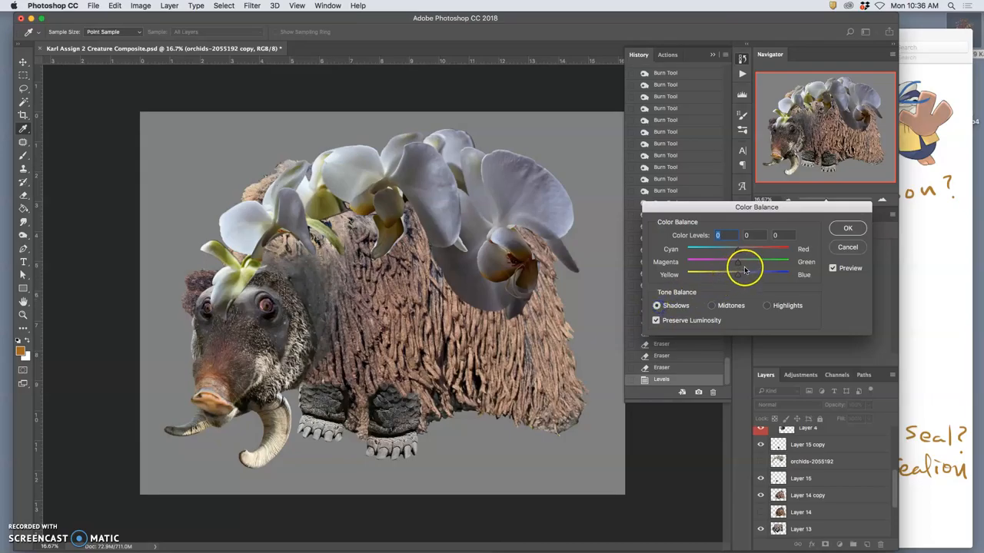
left_click_drag(736, 249, 744, 249)
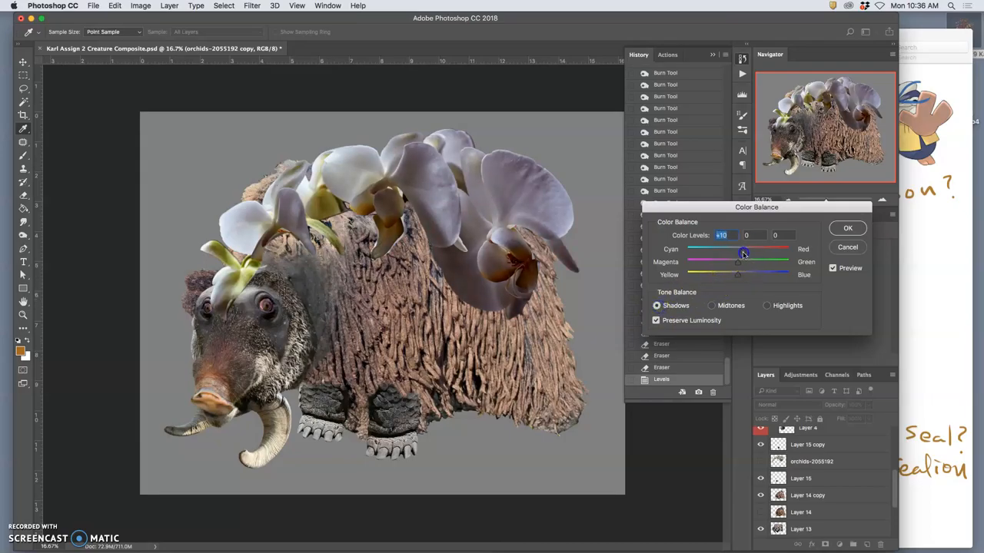
left_click_drag(741, 254, 738, 268)
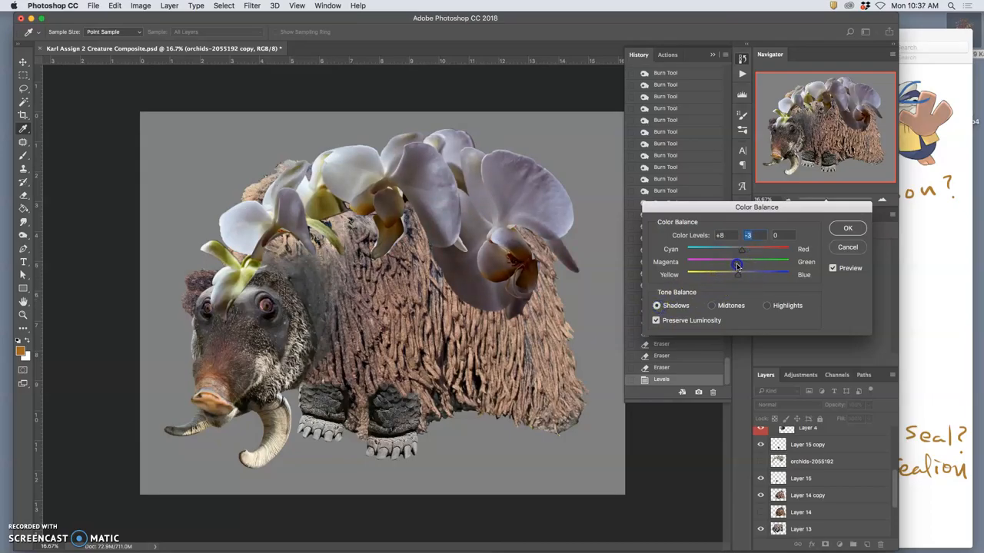
left_click_drag(741, 276, 731, 275)
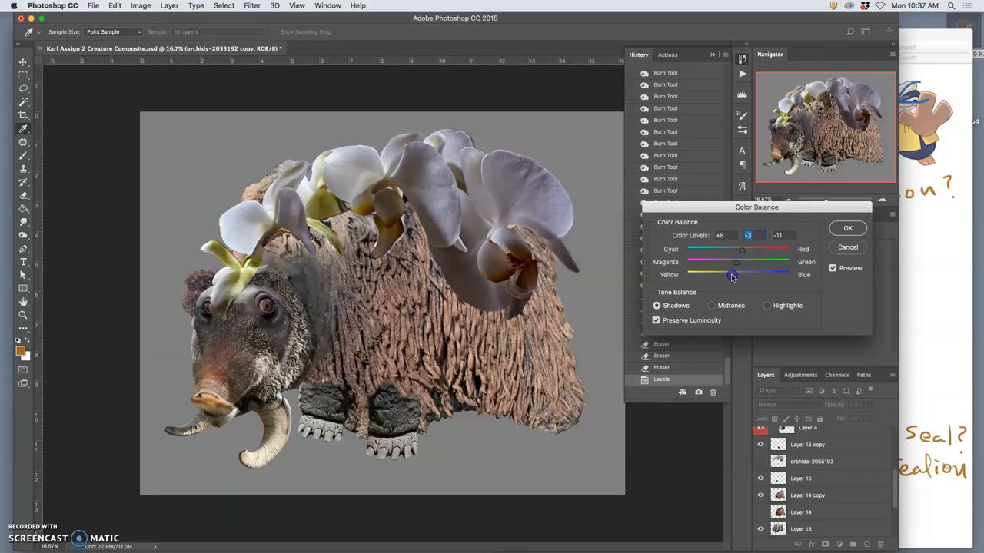
left_click_drag(731, 274, 739, 274)
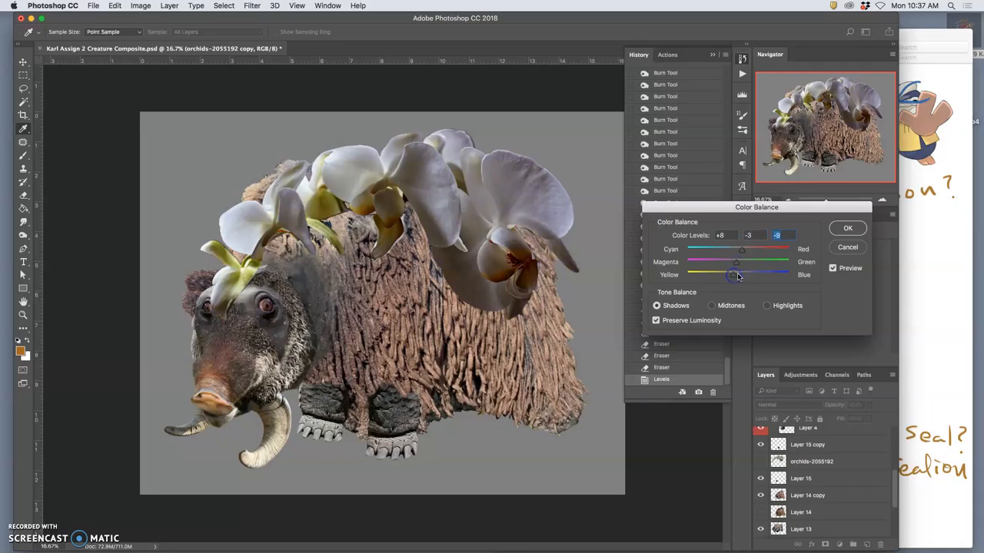
left_click(847, 227)
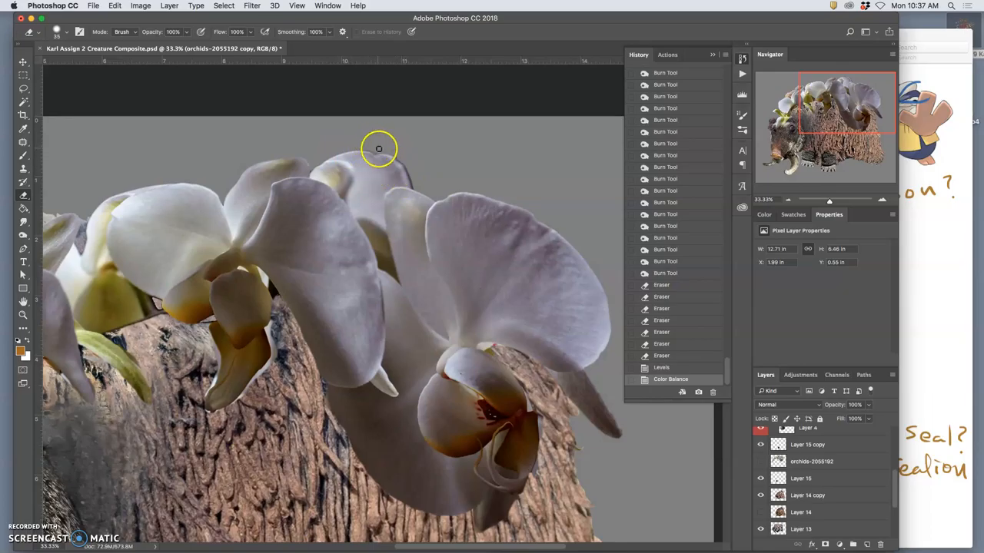
mouse_move(313, 166)
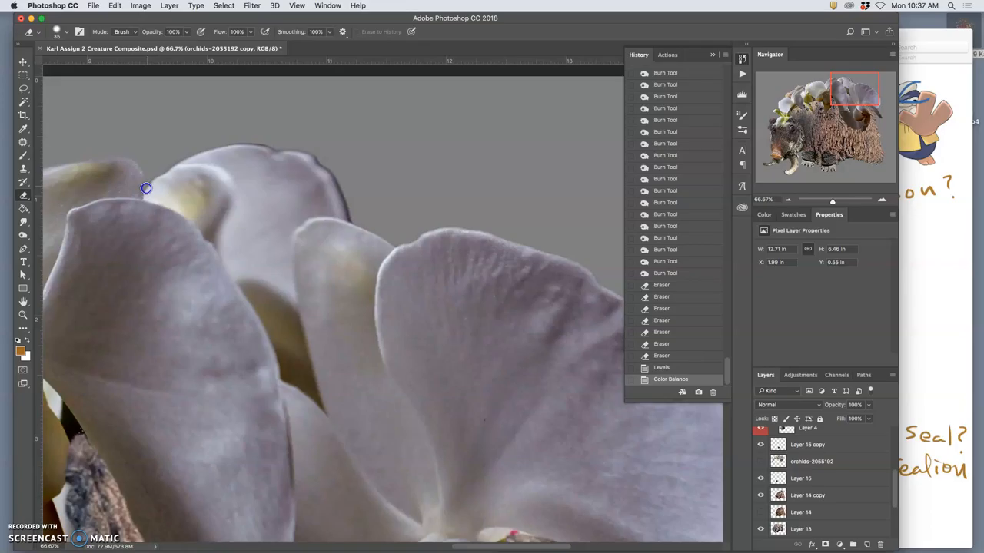
mouse_move(163, 173)
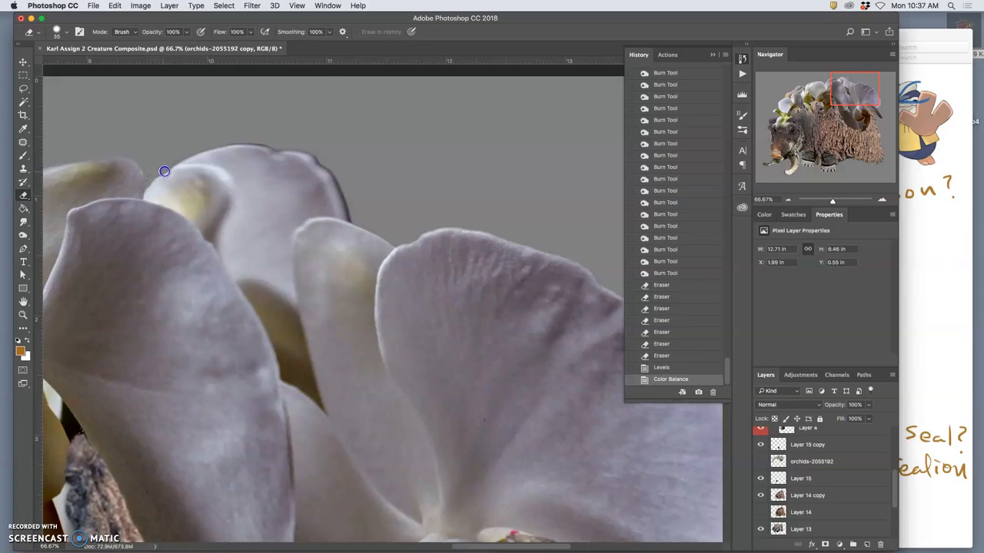
mouse_move(178, 161)
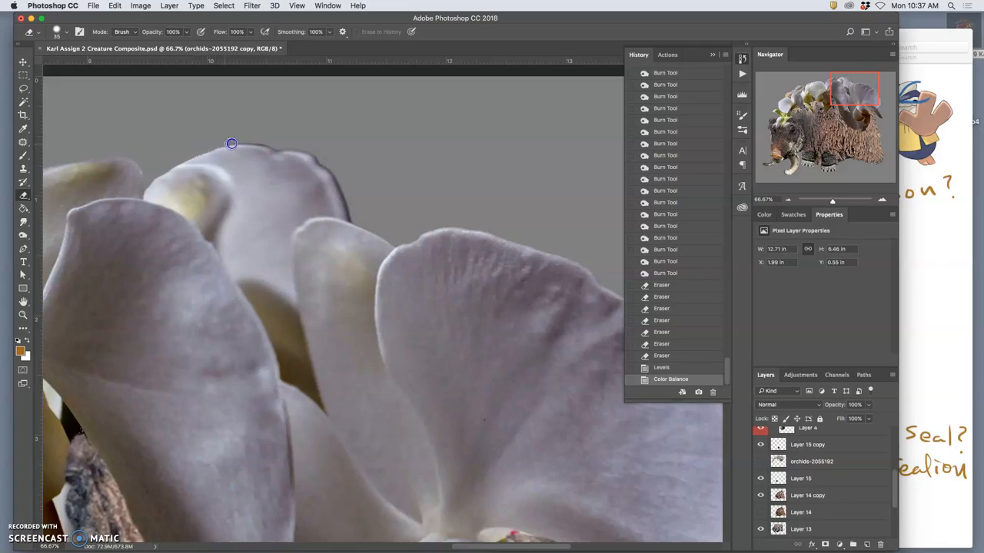
mouse_move(277, 145)
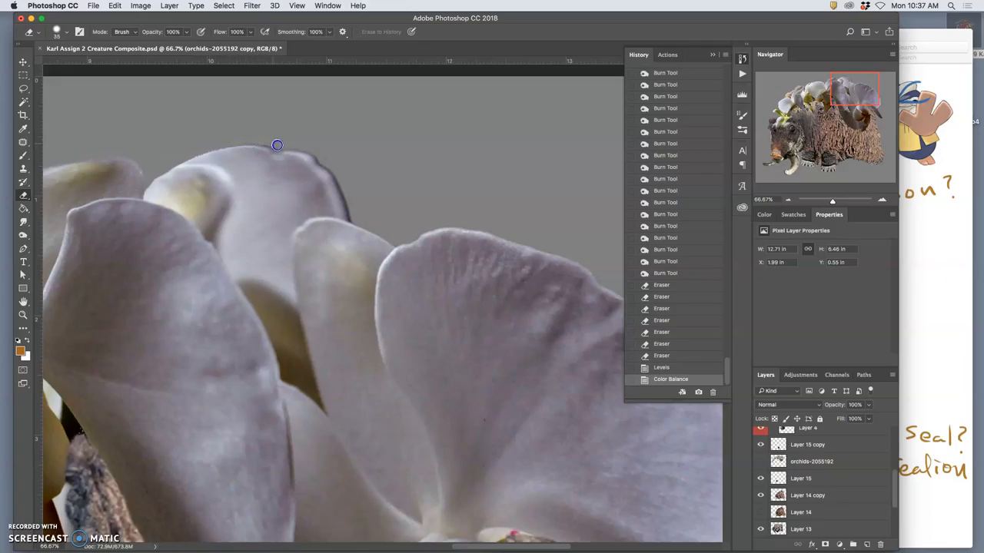
mouse_move(304, 148)
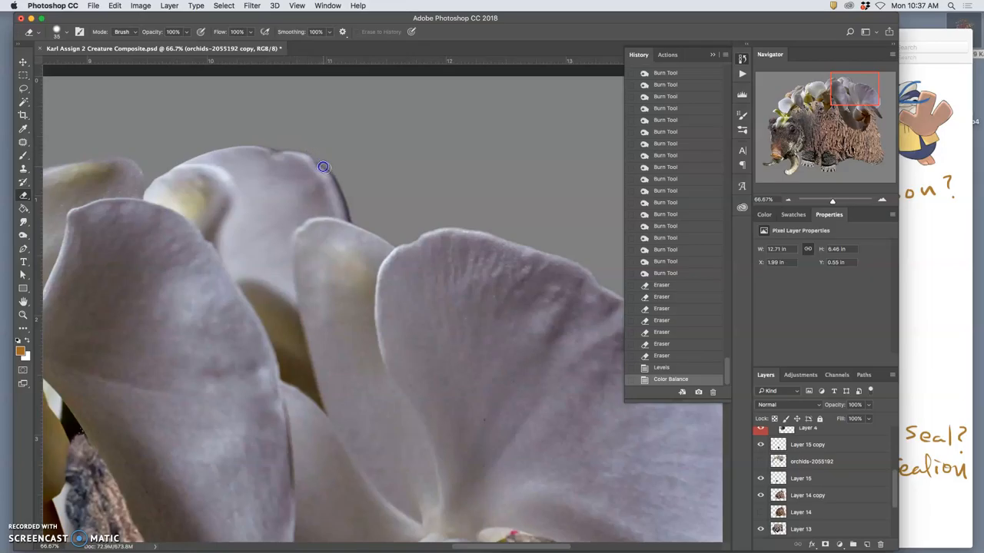
mouse_move(351, 200)
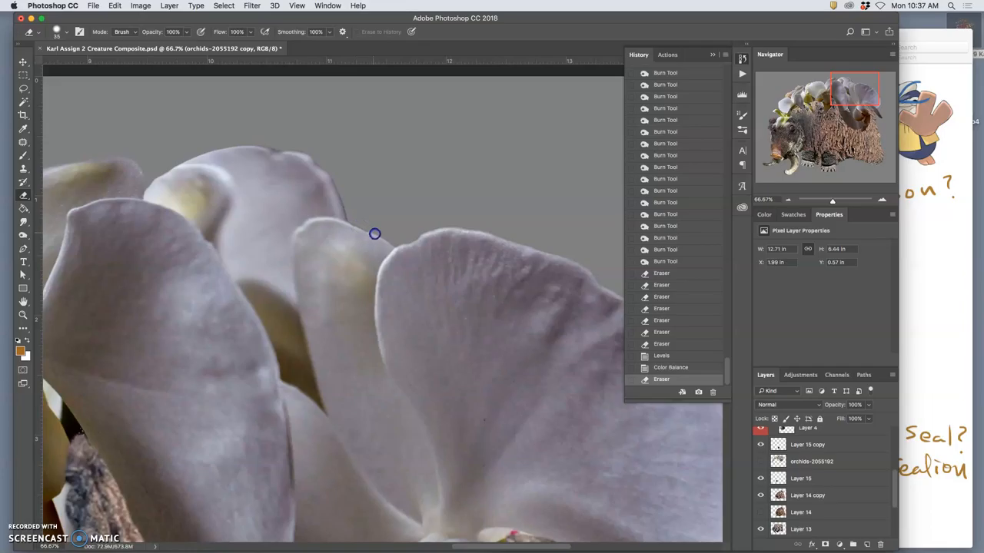
mouse_move(395, 246)
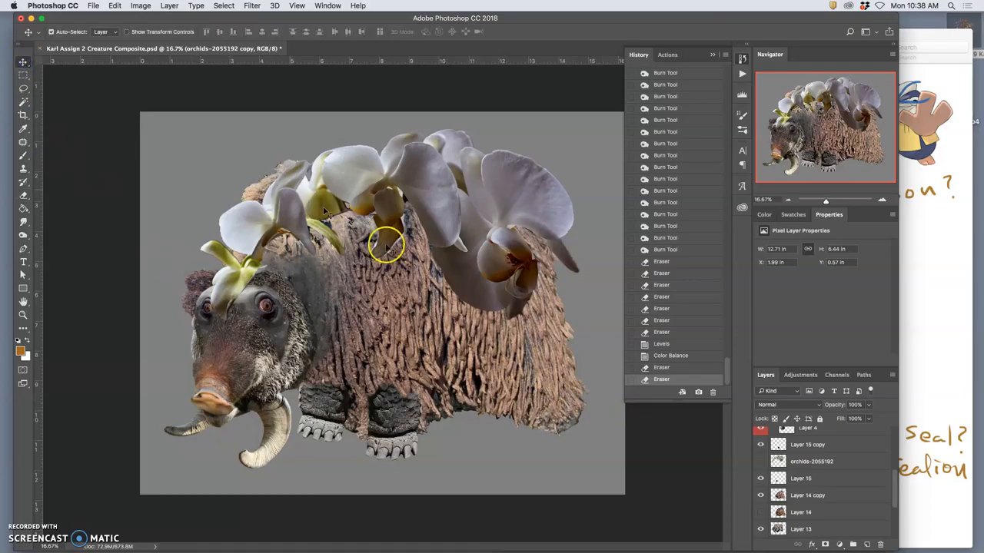
- Warp the Layer 14 copy fur body so its back swells up beneath the orchids and commit it
left_click(807, 495)
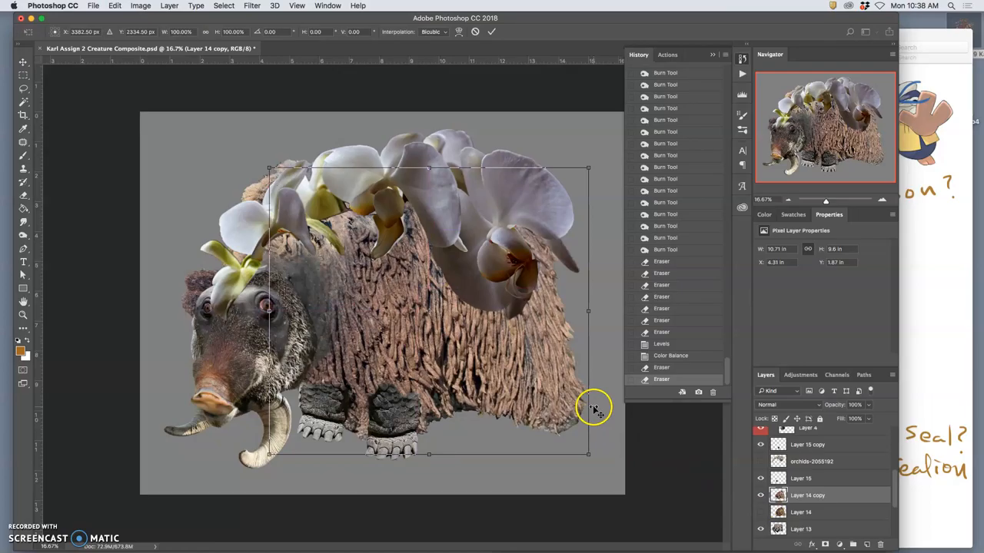
right_click(592, 408)
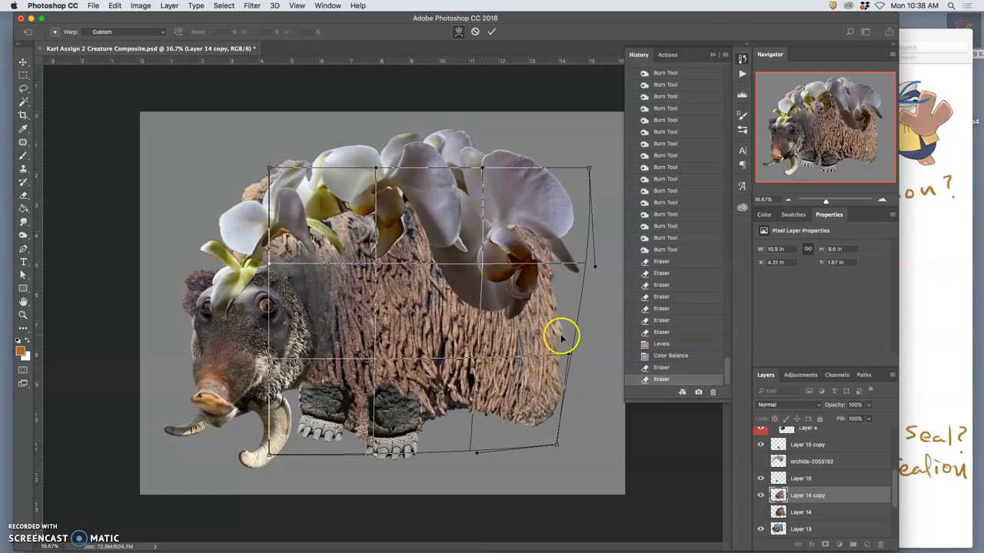
mouse_move(546, 351)
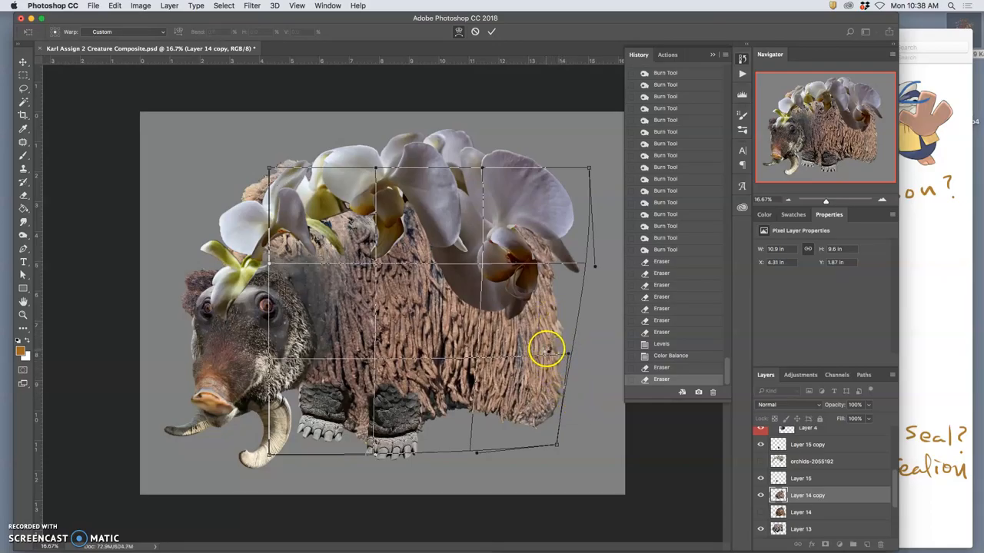
key("Return")
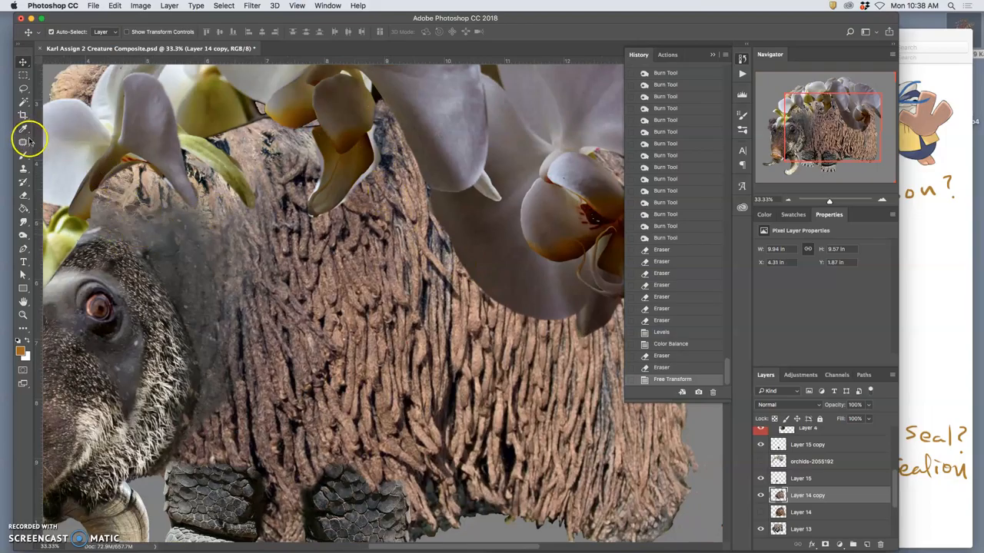
- Erase the leftover orchid fragment overlapping the warped fur with the Eraser tool
left_click(23, 140)
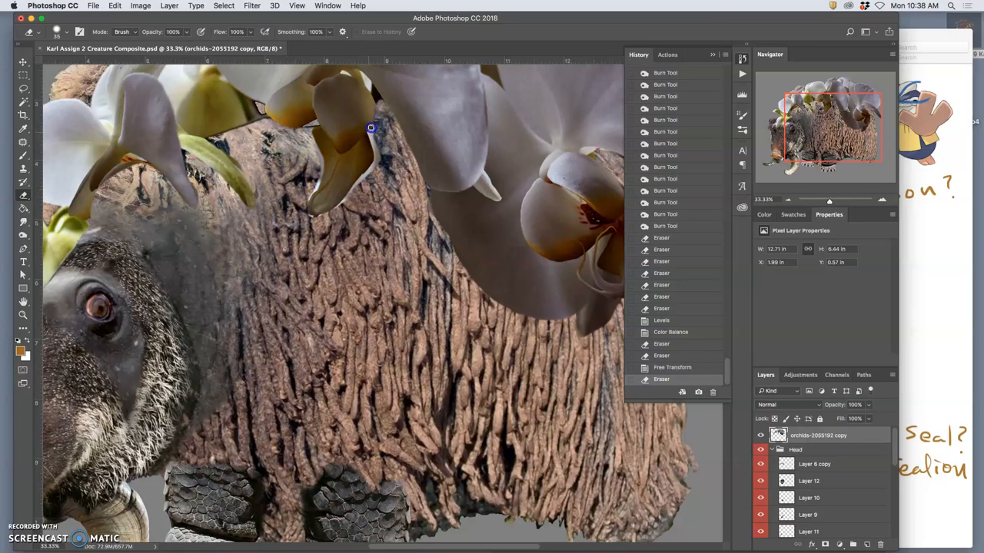
mouse_move(369, 140)
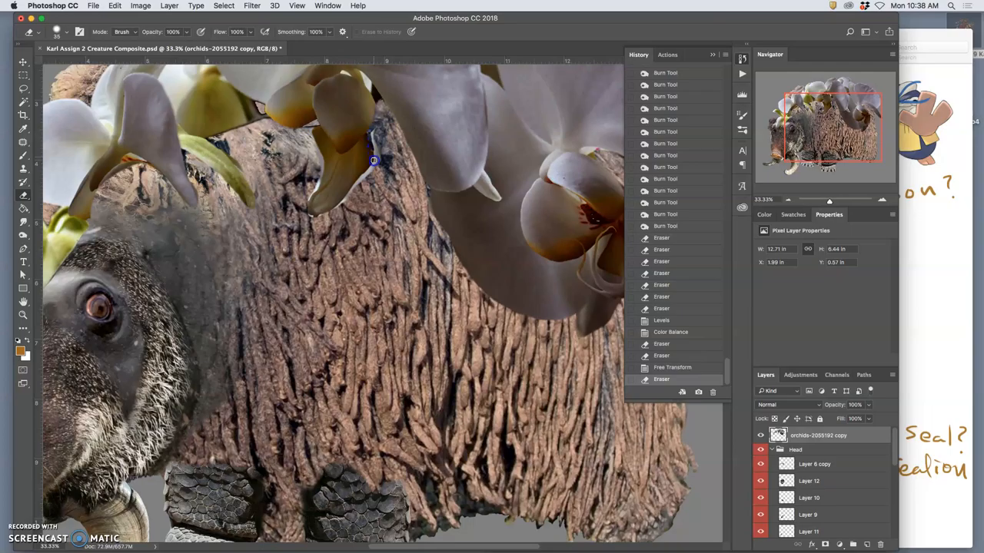
left_click_drag(374, 160, 344, 202)
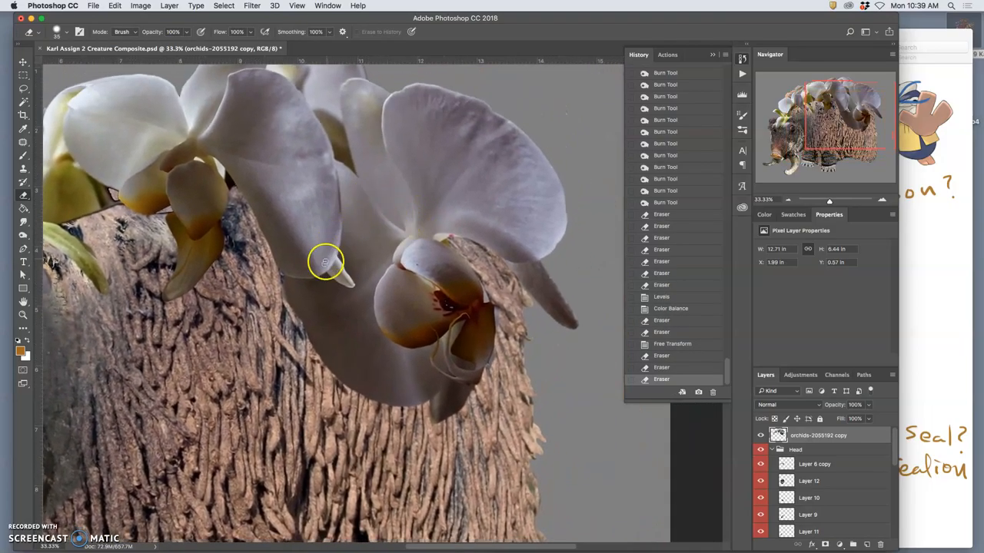
mouse_move(289, 279)
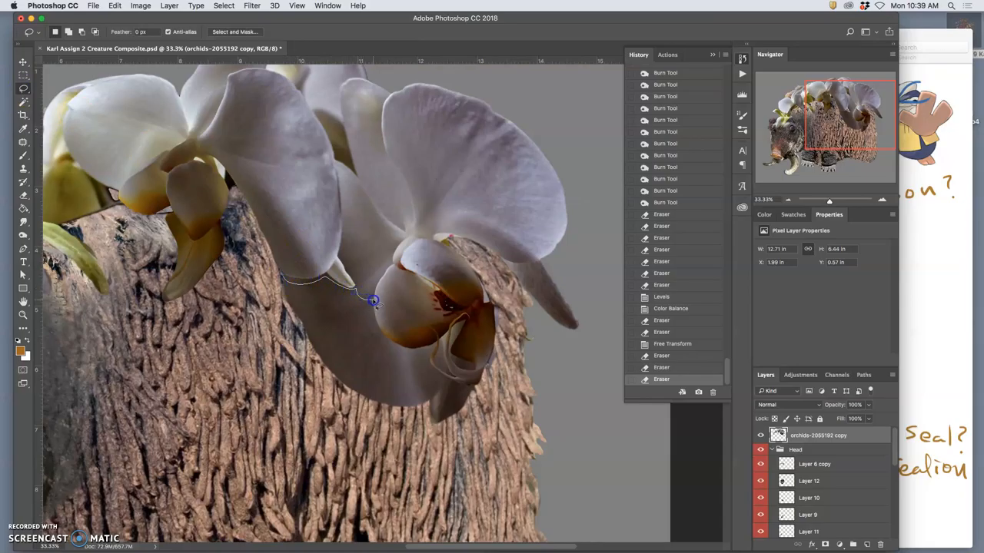
- Lasso the tinted orchid stem and another tinted area for desaturating
left_click_drag(372, 299, 388, 338)
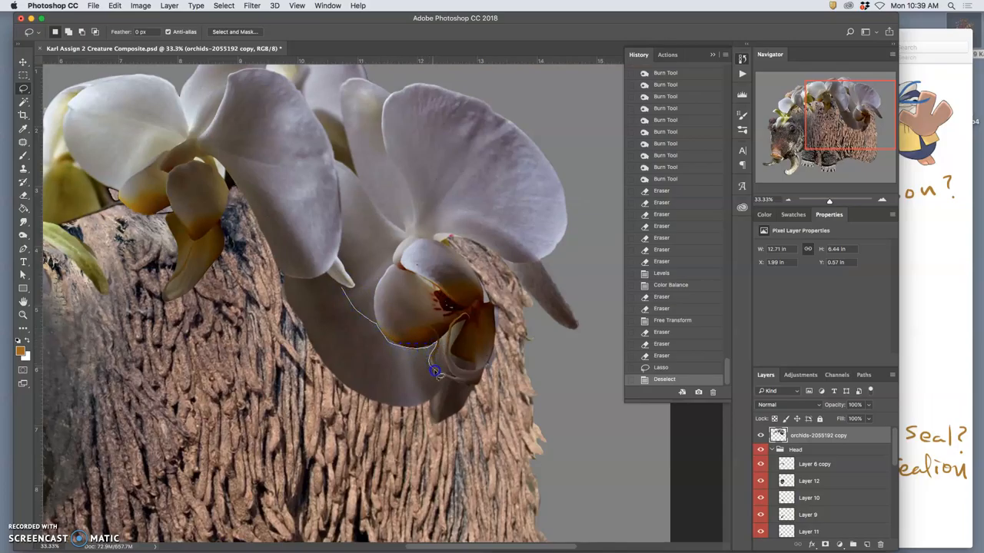
left_click_drag(436, 370, 430, 412)
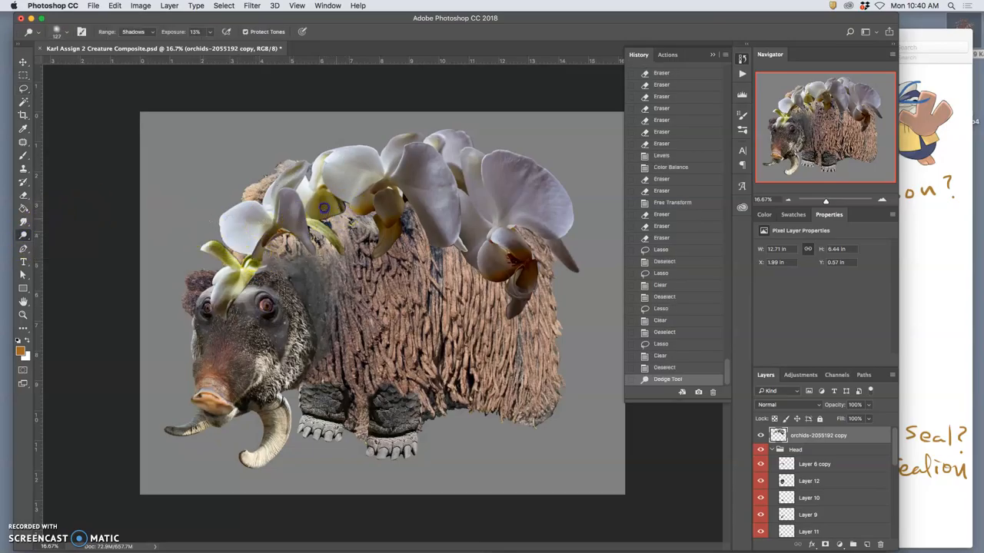
- Dodge the shadowed orchid areas along the back and beside the head to lighten them
left_click(323, 208)
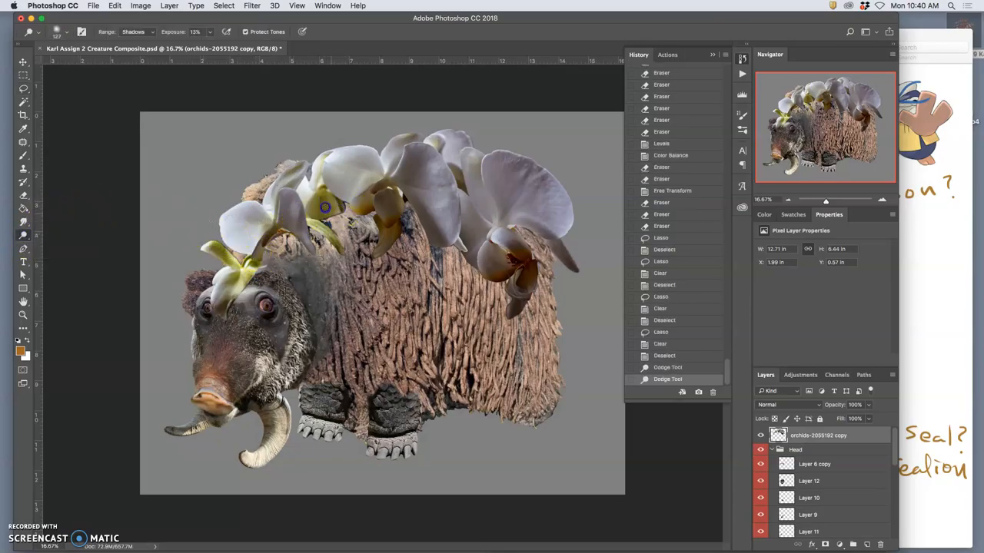
left_click_drag(324, 207, 515, 311)
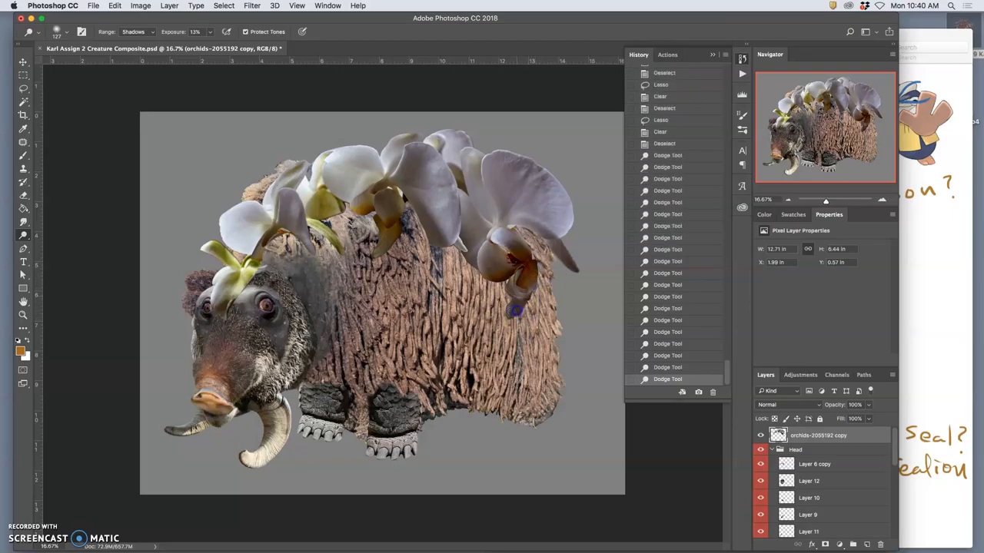
left_click_drag(515, 311, 535, 278)
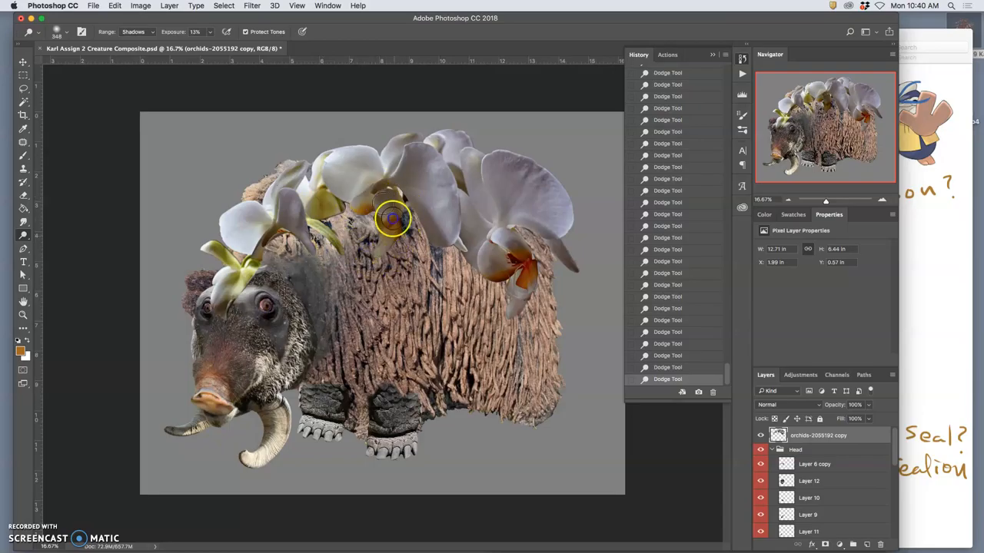
left_click_drag(392, 215, 346, 212)
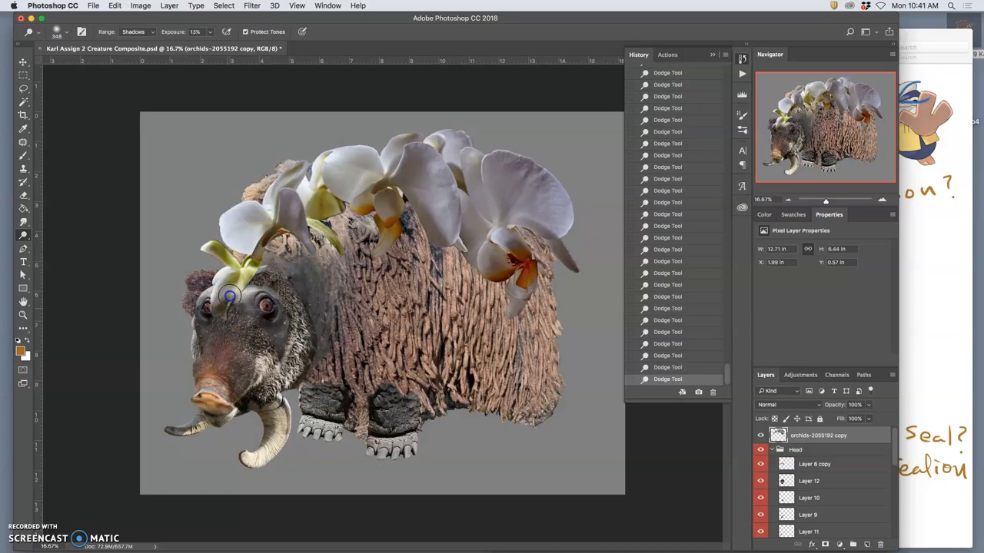
left_click_drag(230, 298, 218, 261)
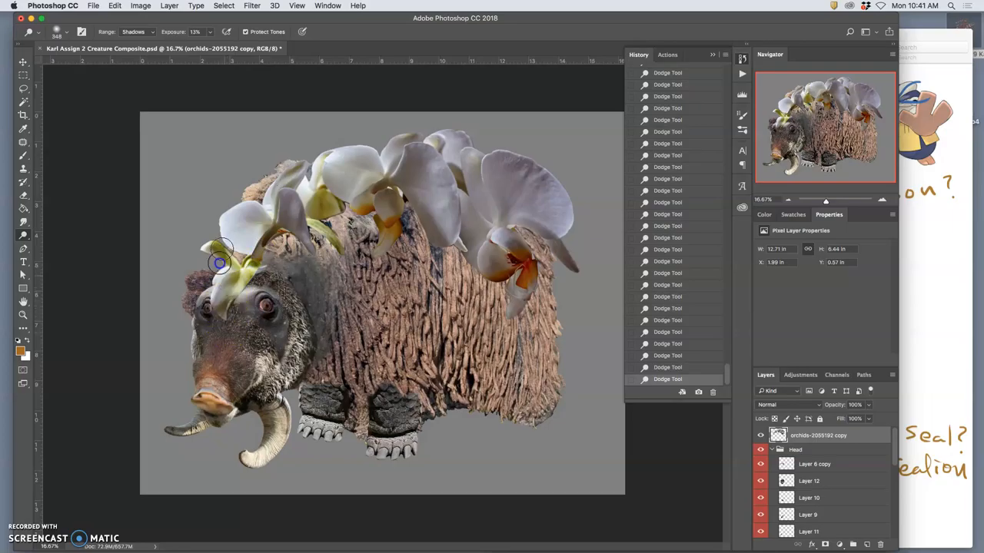
left_click_drag(219, 261, 324, 175)
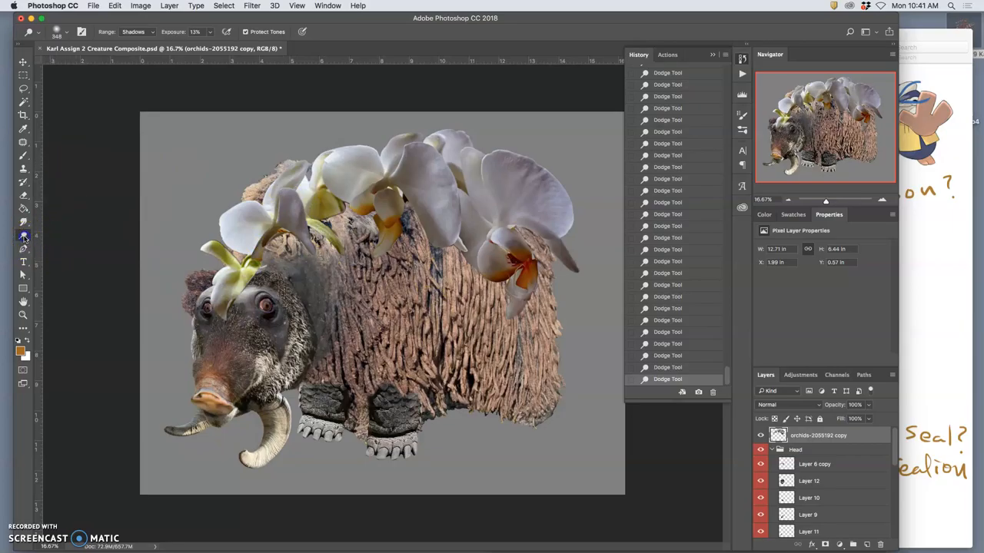
left_click(86, 31)
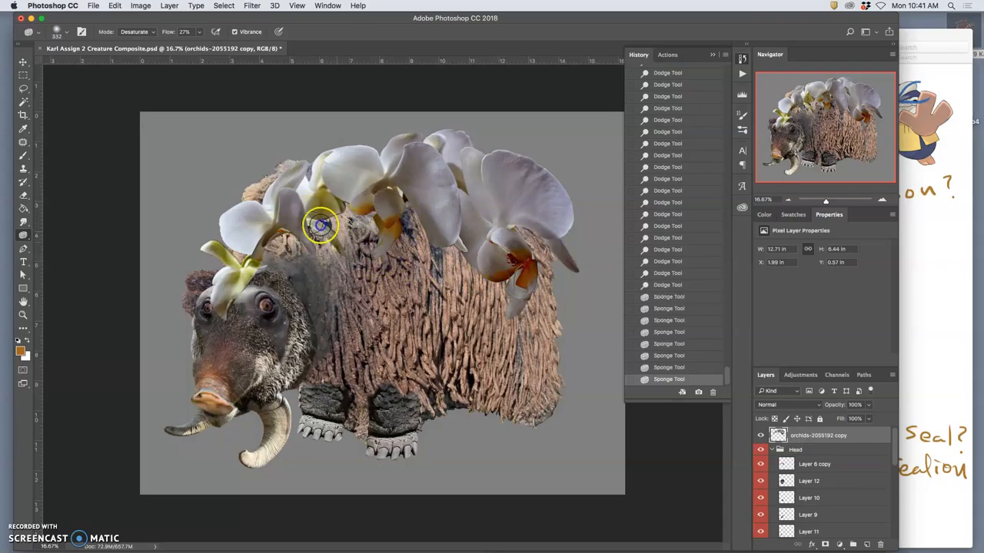
- Sponge the yellow tint out of the back and middle orchid centres in Desaturate mode
left_click_drag(321, 225, 314, 259)
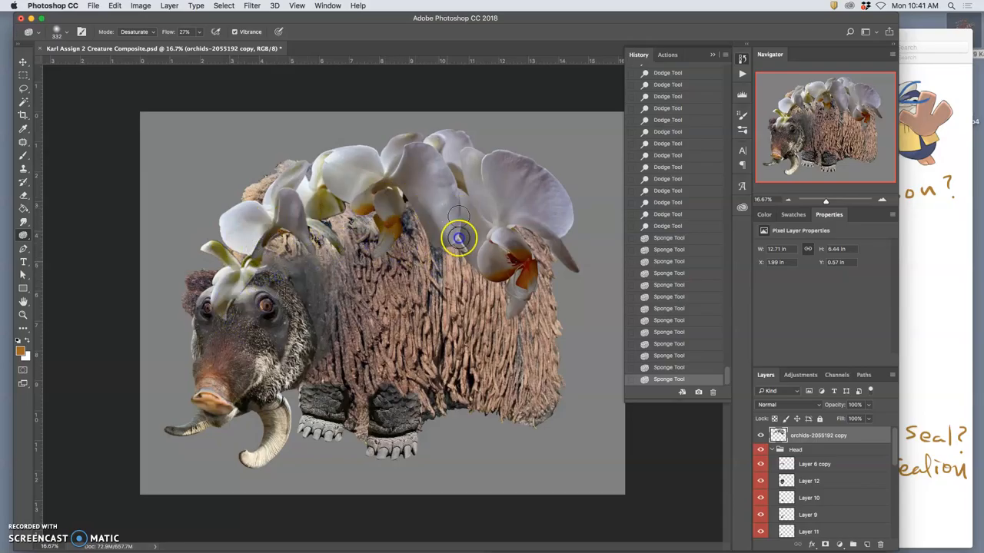
left_click_drag(458, 238, 473, 354)
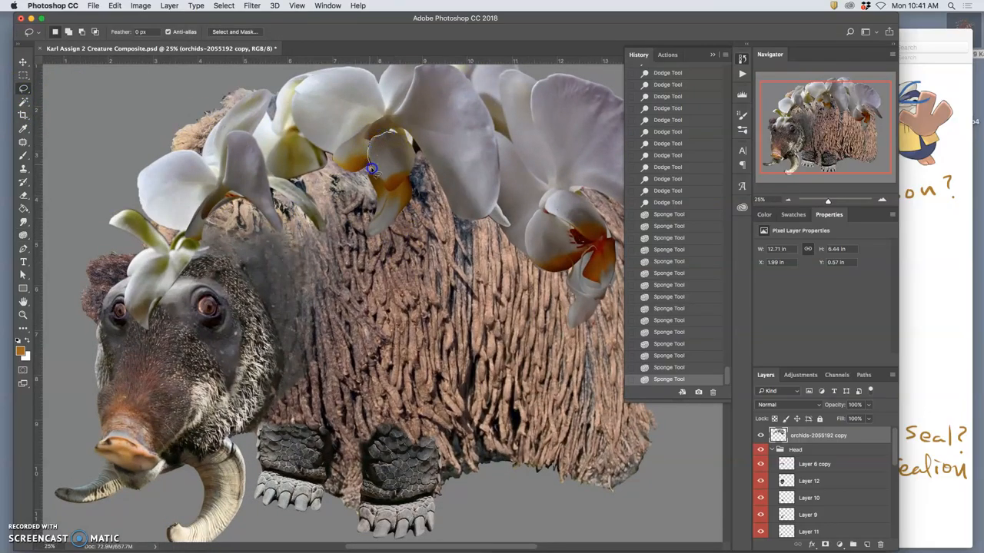
- Copy a lassoed petal section to its own layer and transform and warp it into the gap by the head orchid
left_click_drag(372, 169, 415, 157)
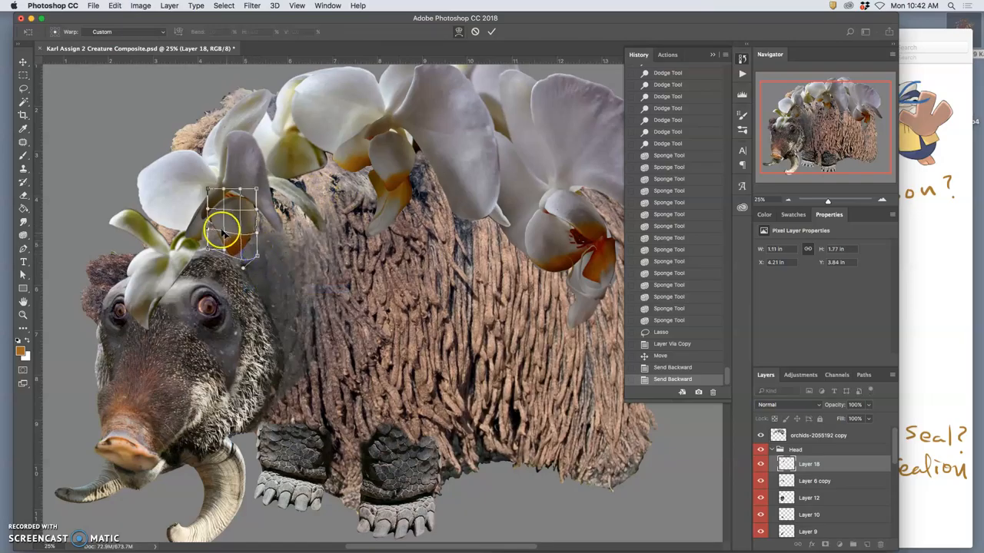
left_click_drag(222, 231, 215, 227)
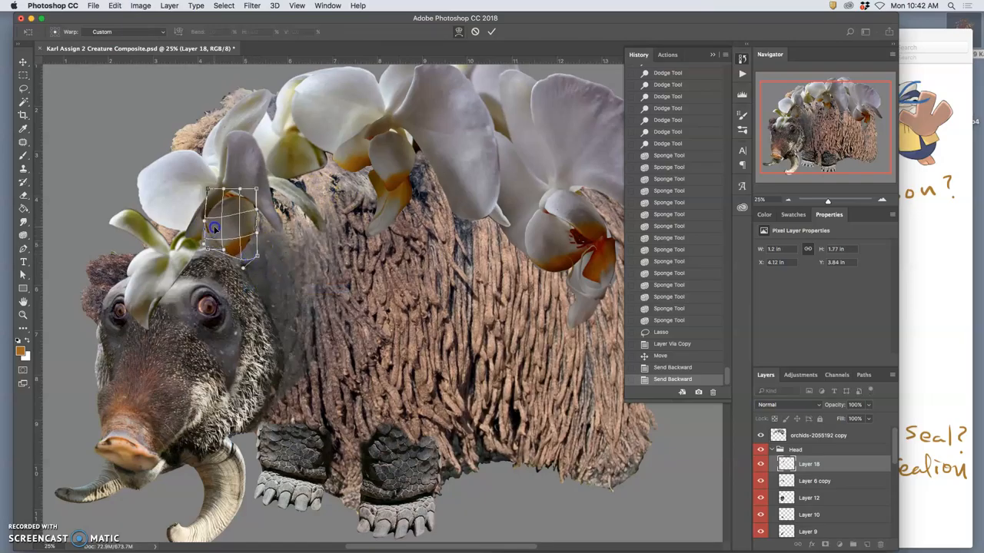
left_click_drag(215, 227, 244, 192)
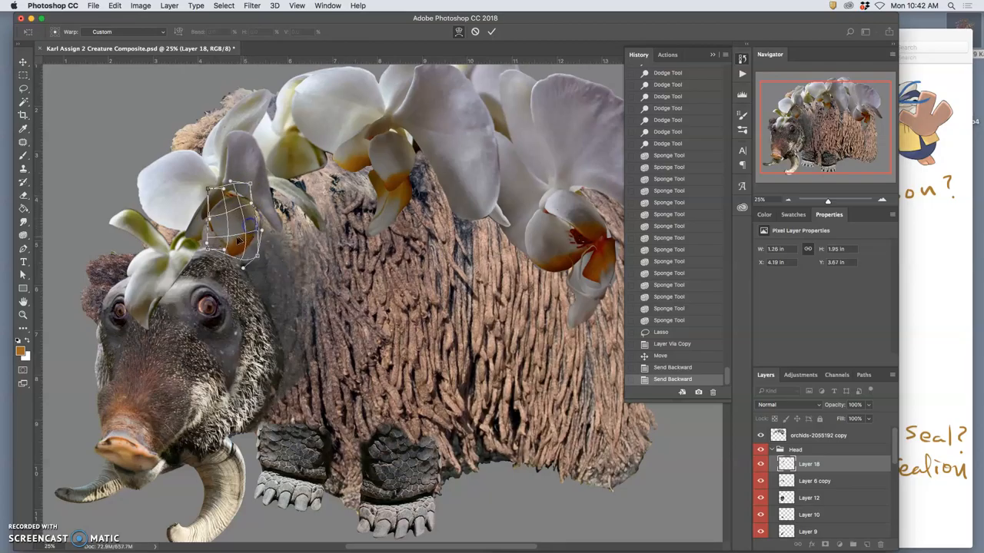
left_click_drag(243, 233, 212, 221)
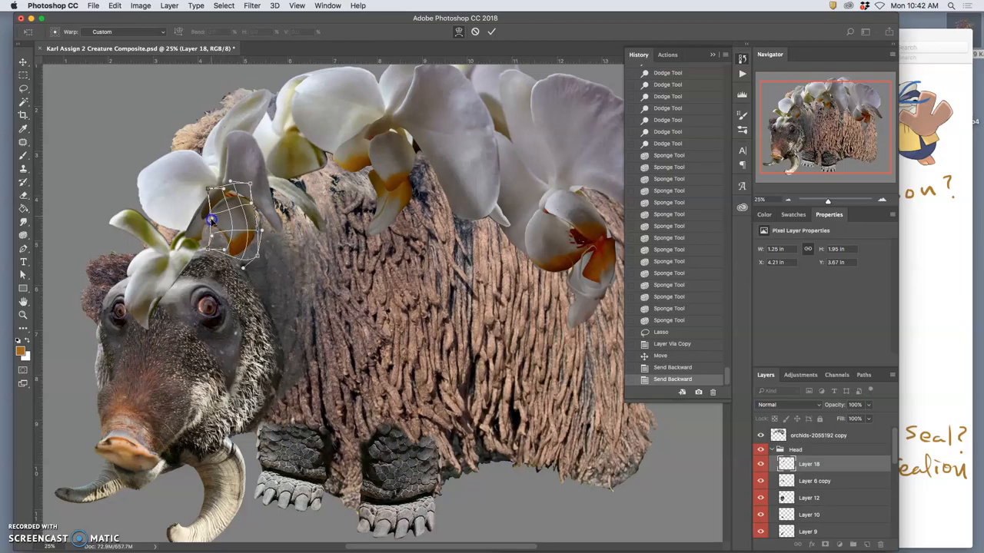
left_click_drag(212, 223, 203, 227)
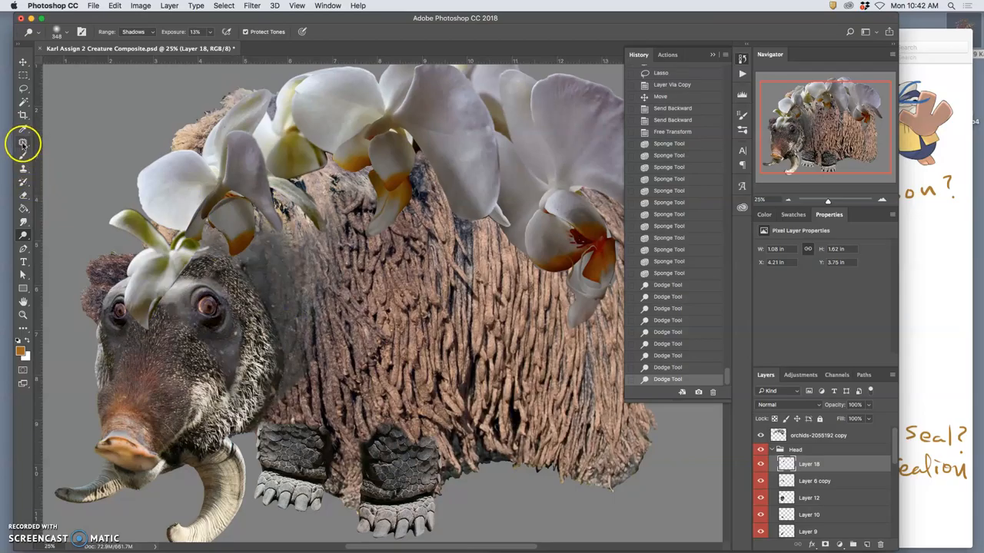
- Erase the copied petal's excess edges so it blends behind the head orchid
left_click(23, 129)
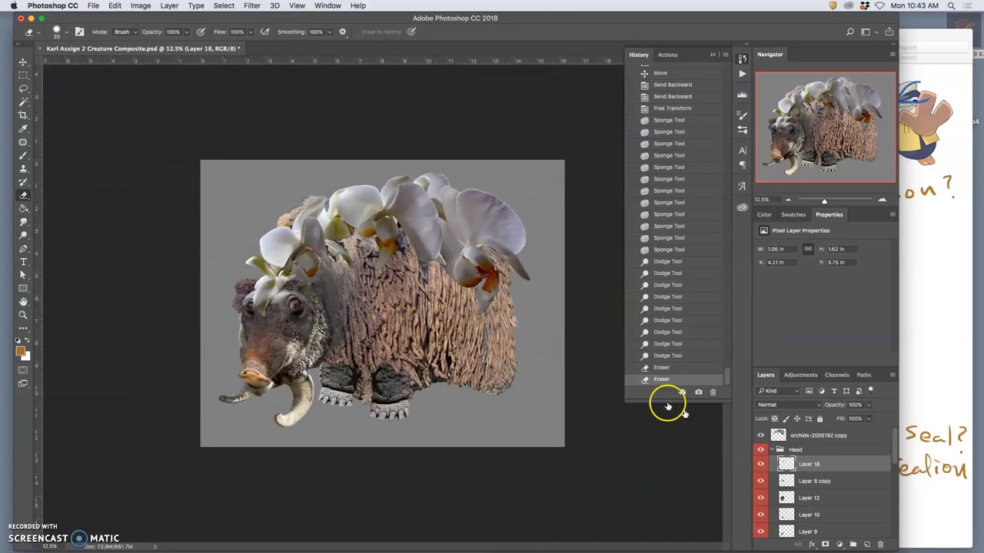
left_click(818, 435)
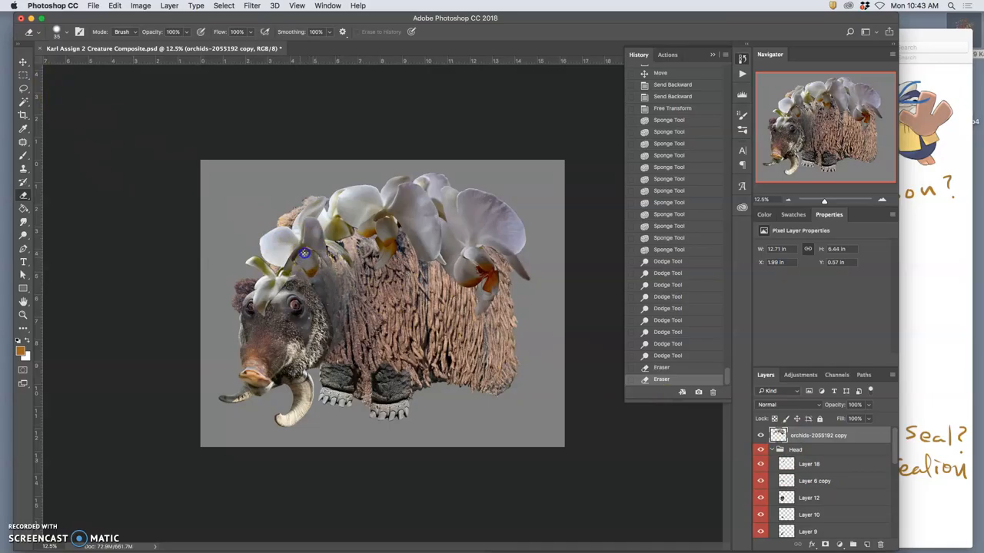
mouse_move(300, 260)
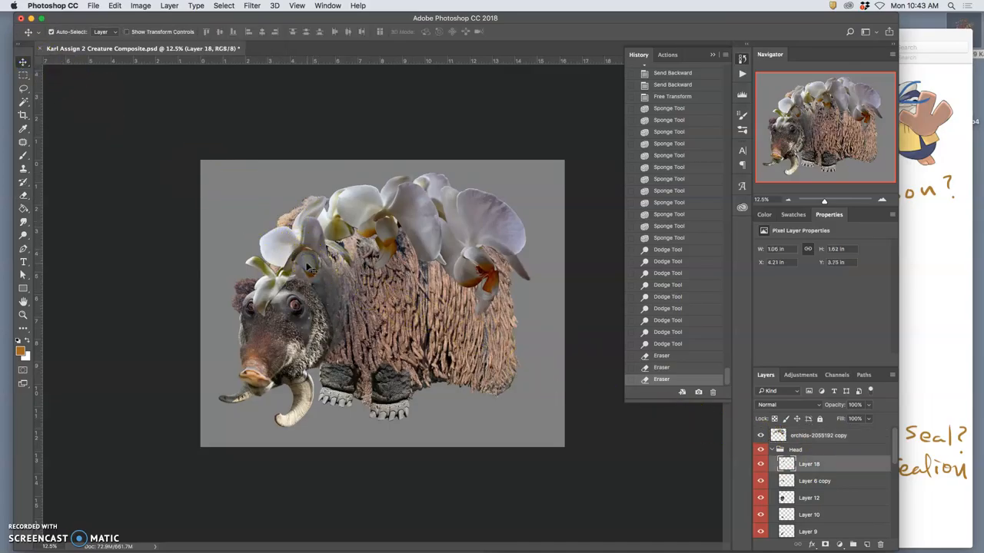
- Duplicate the petal patch with Cmd+J, move copies over gaps among the back orchids and flip one horizontally
key("cmd+j")
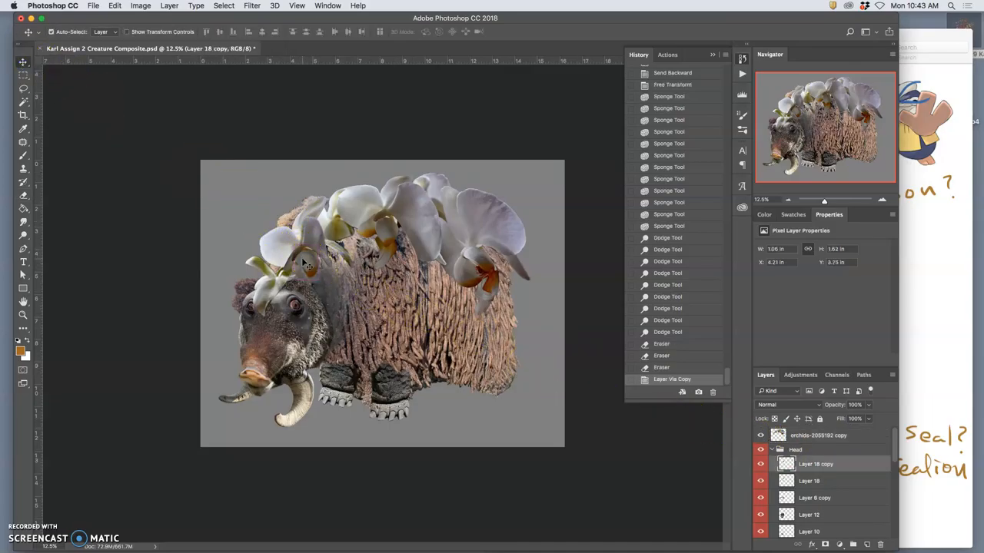
left_click_drag(307, 265, 335, 275)
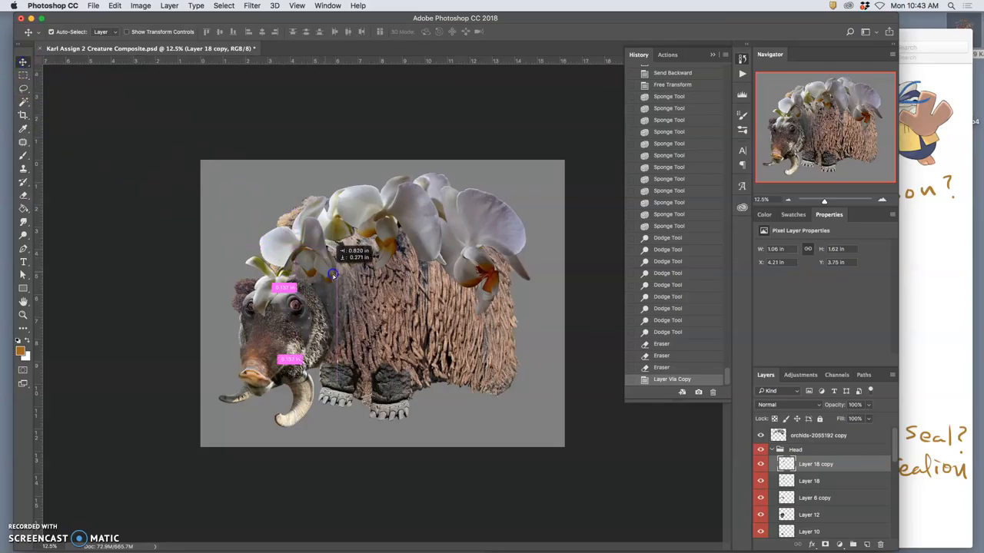
left_click_drag(332, 274, 492, 258)
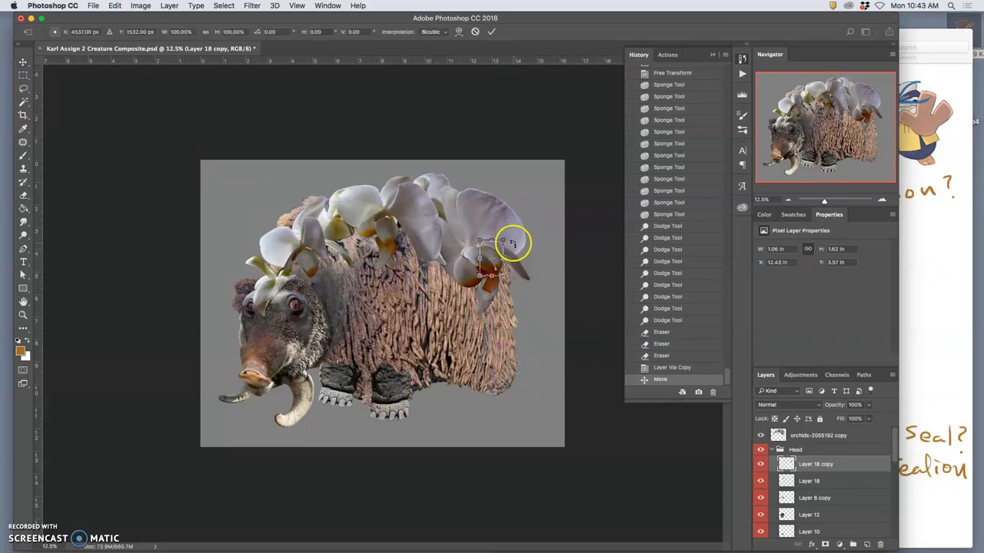
left_click_drag(513, 243, 513, 284)
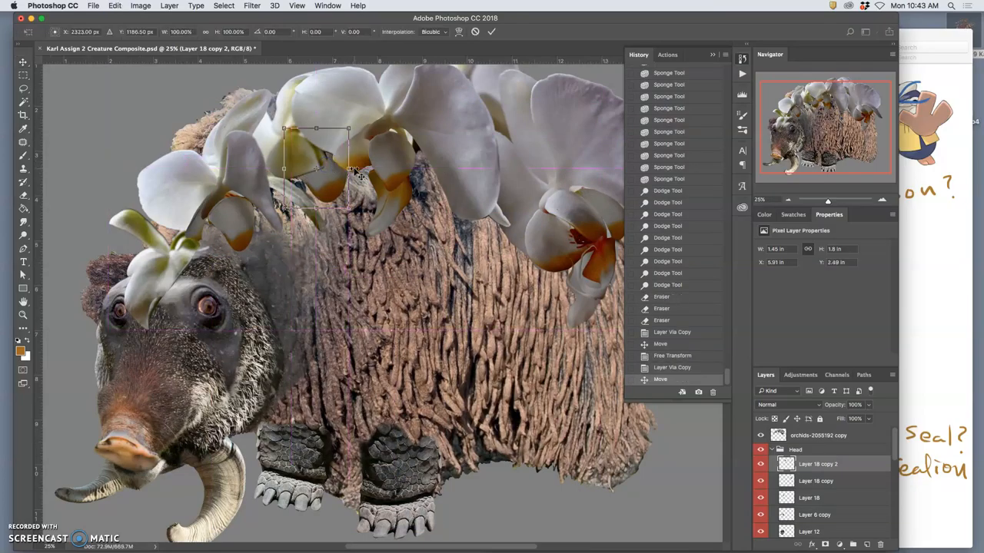
right_click(350, 170)
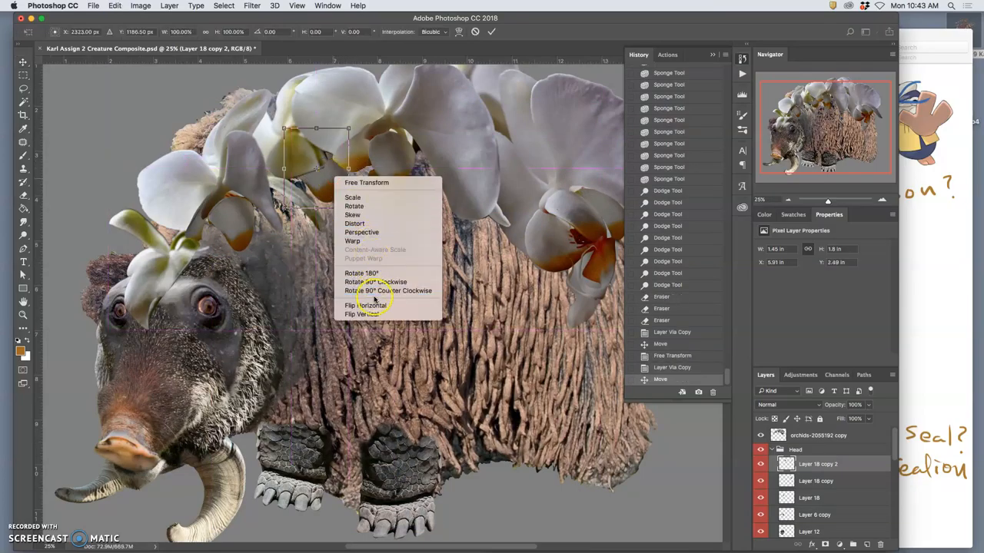
left_click(364, 305)
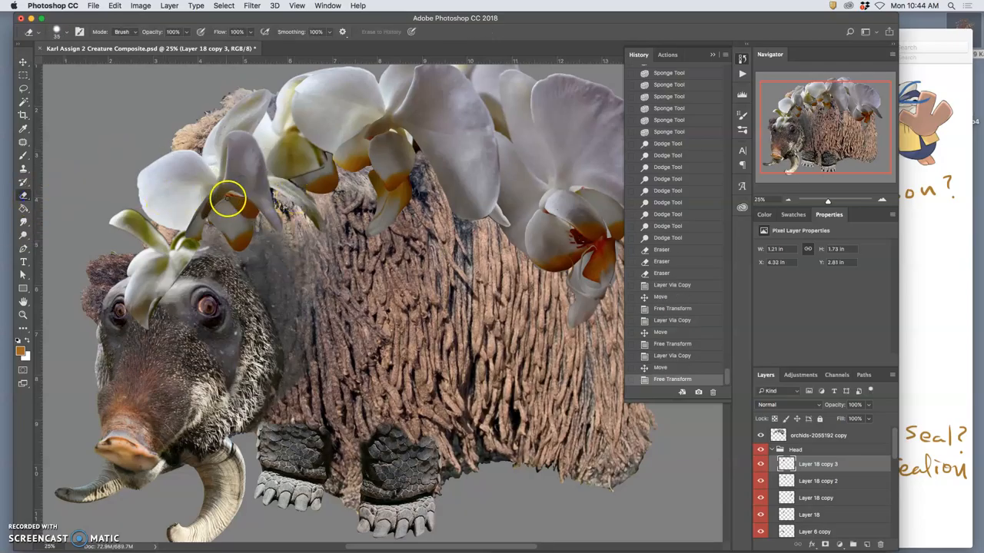
- Make the orchids-2055192 copy layer active for touching up petals near the head
left_click(818, 436)
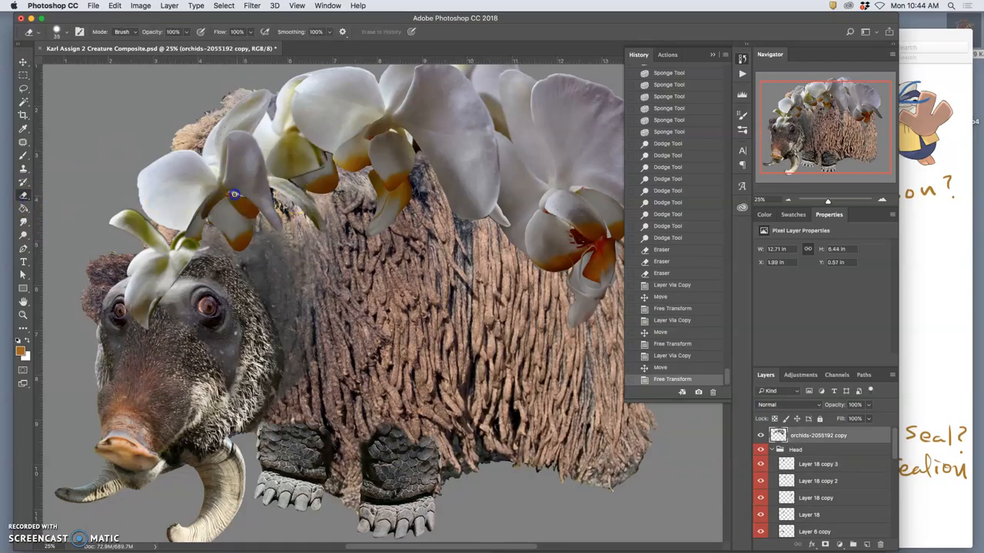
mouse_move(251, 203)
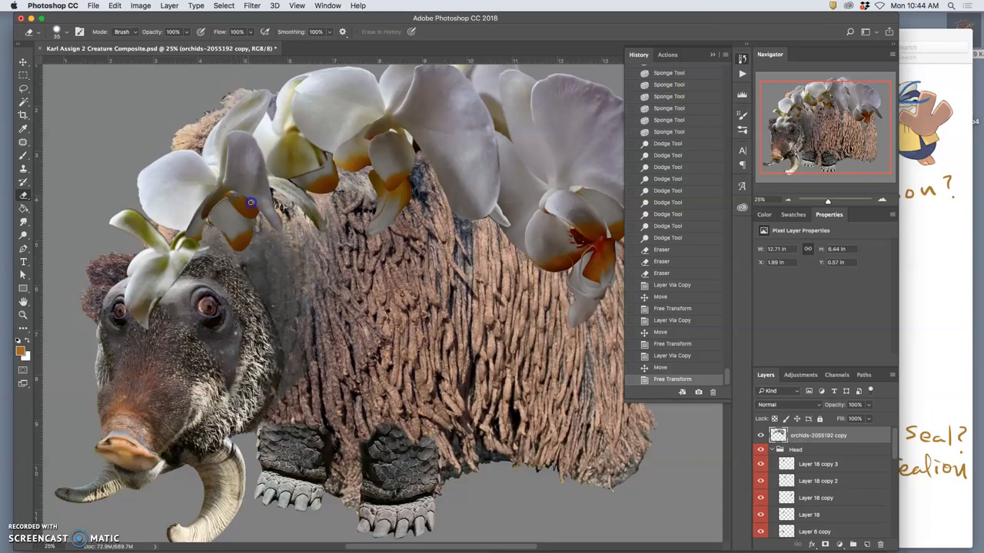
mouse_move(231, 197)
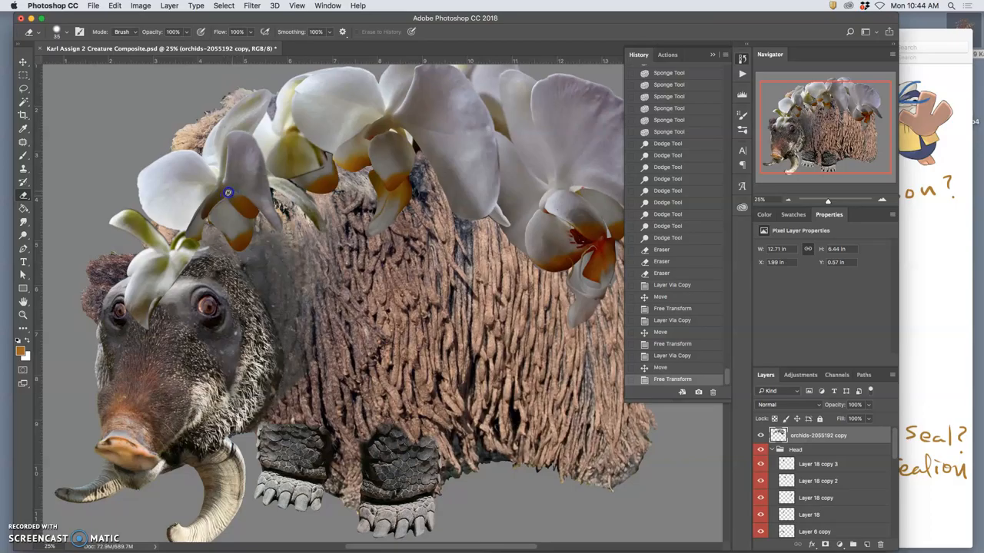
mouse_move(223, 200)
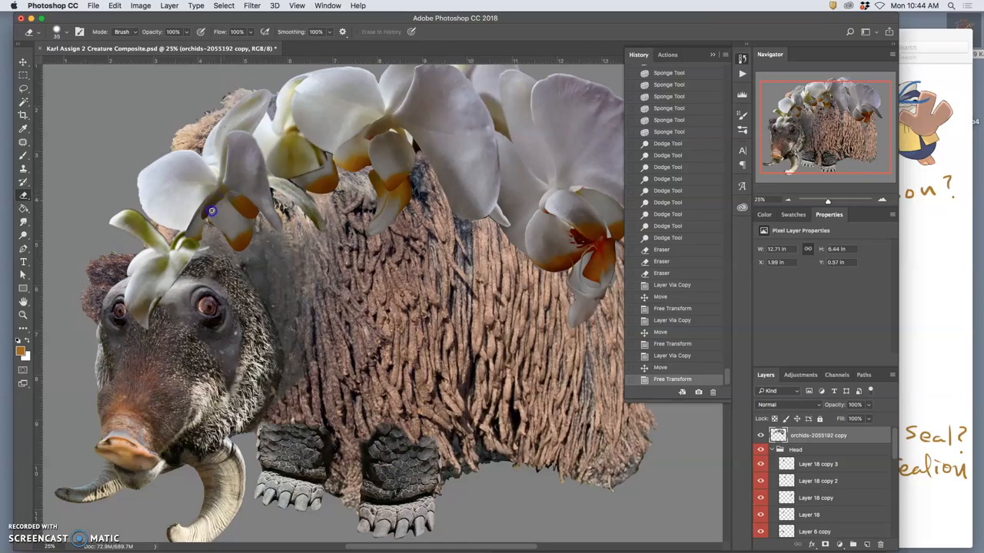
mouse_move(206, 226)
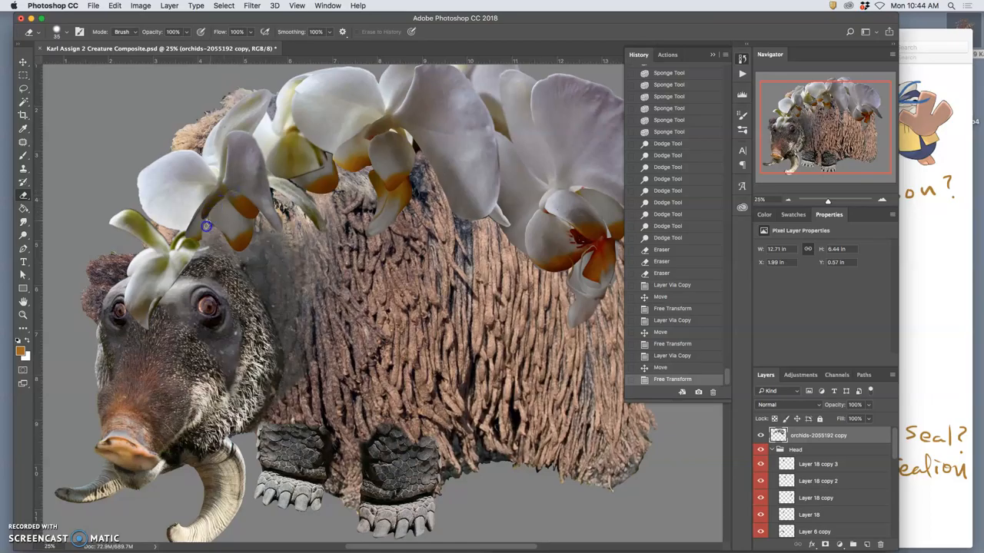